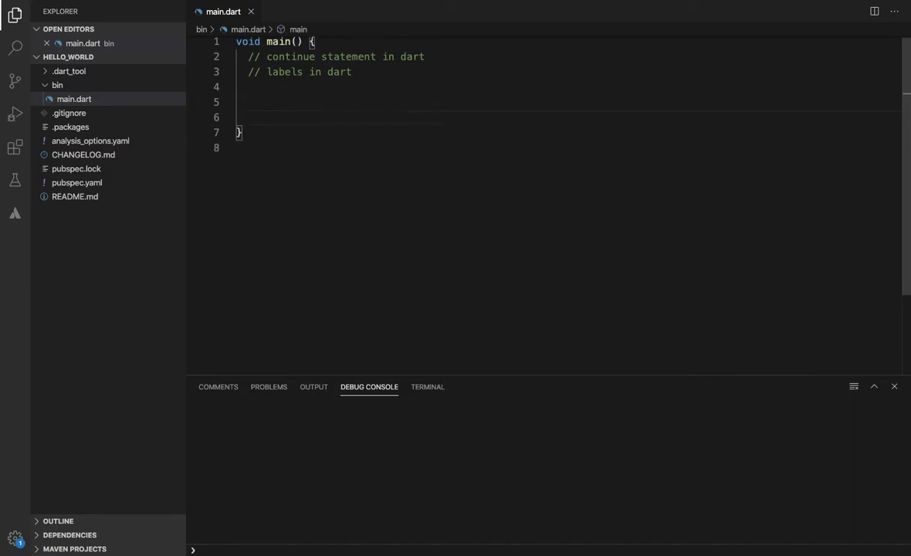
- Write a for loop in main() with i from 0 to 10 that prints i
{"action": "type", "text": "for()"}
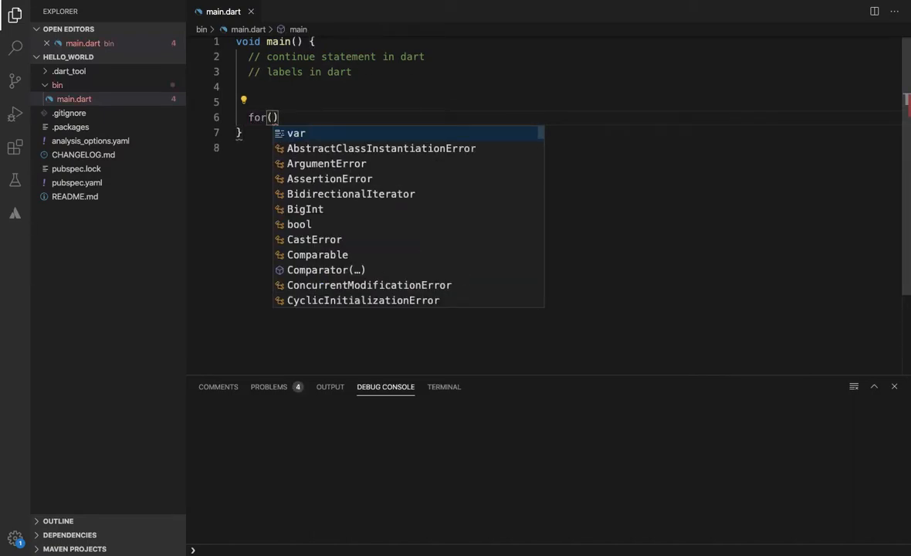
{"action": "type", "text": "var i = 0; i"}
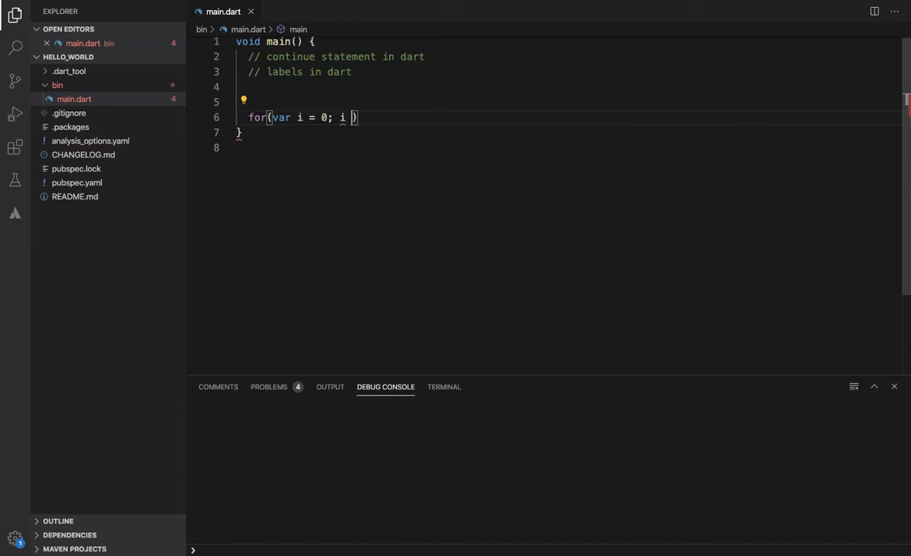
{"action": "type", "text": "<10"}
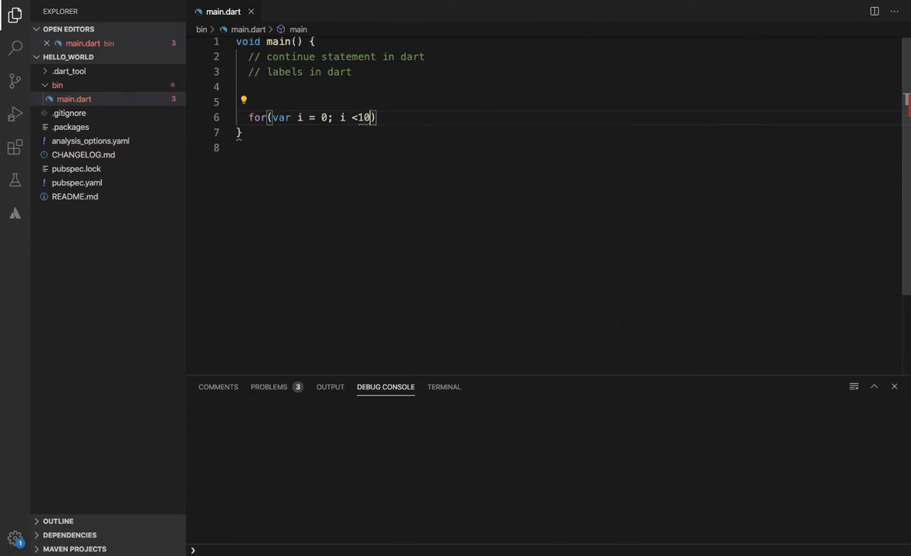
{"action": "type", "text": "\" \""}
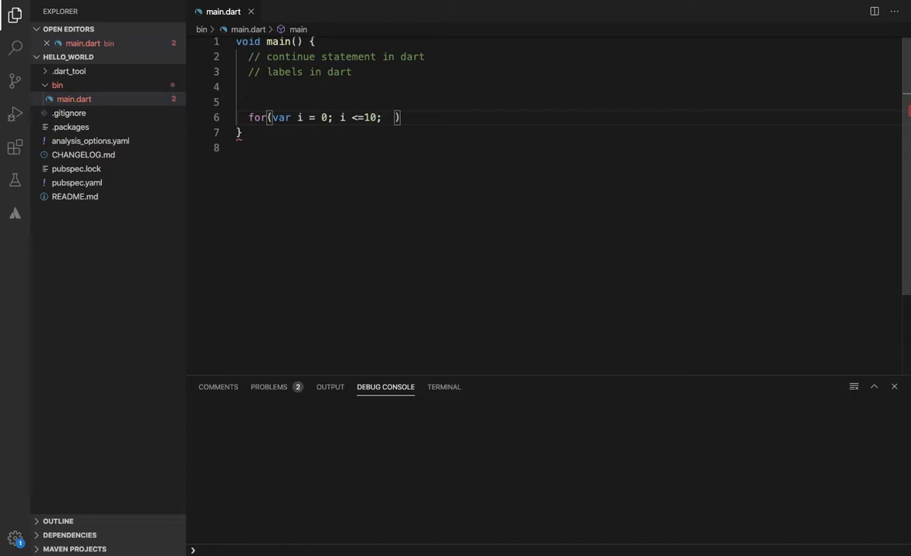
{"action": "type", "text": "1++"}
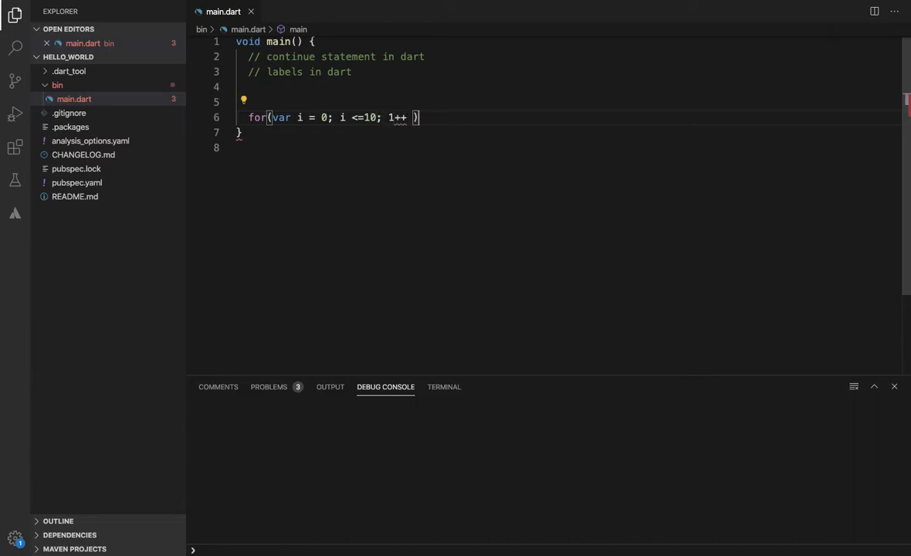
{"action": "type", "text": "{"}
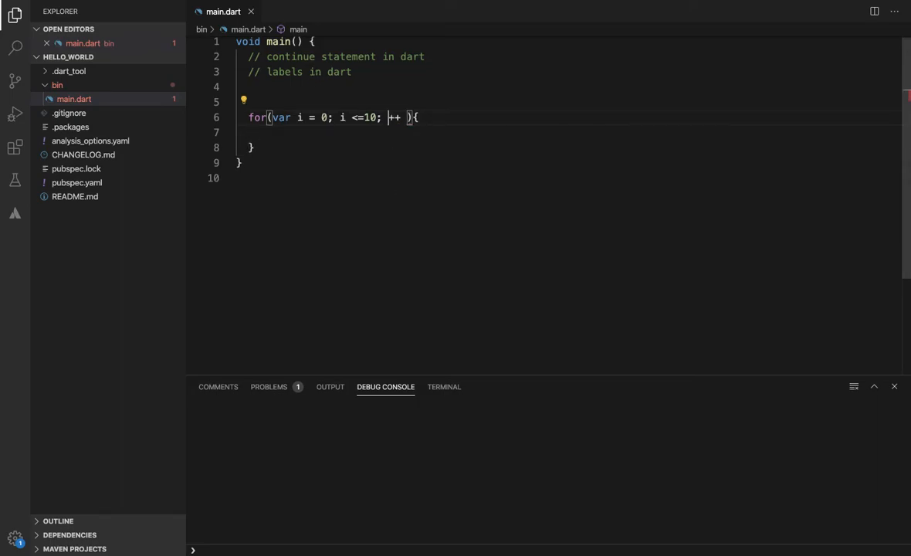
{"action": "type", "text": "i"}
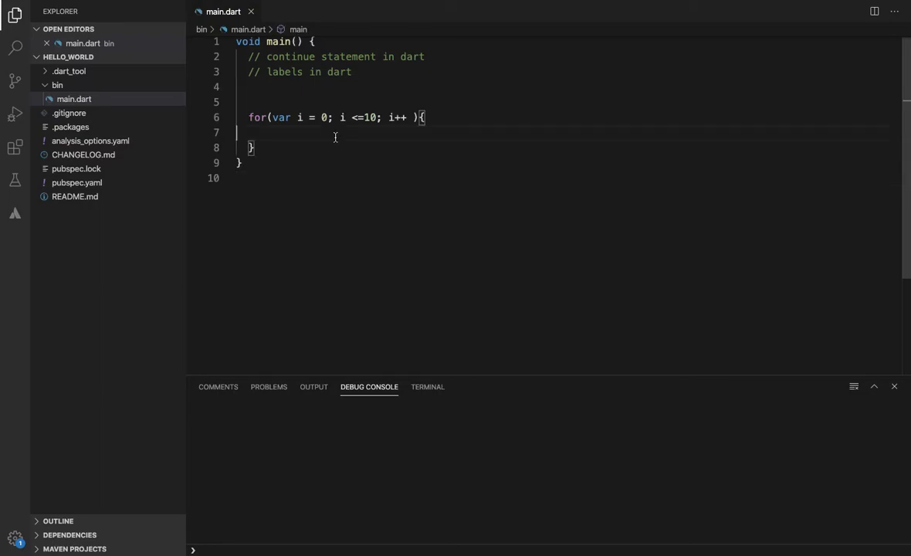
{"action": "type", "text": "if("}
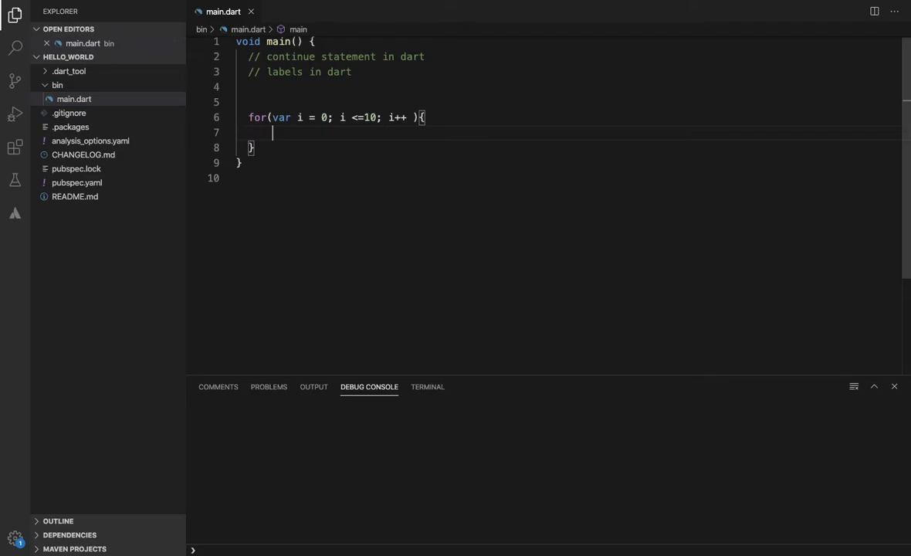
{"action": "type", "text": "print("}
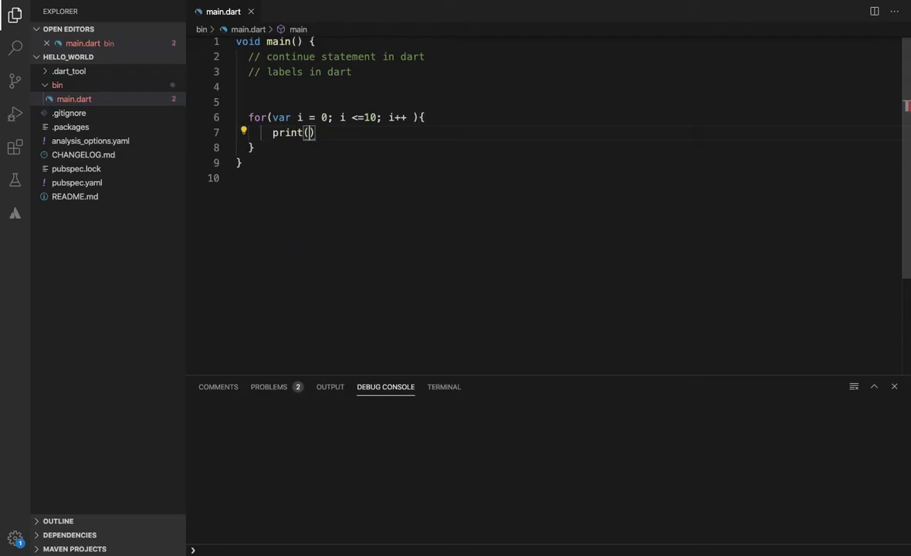
{"action": "type", "text": "i);"}
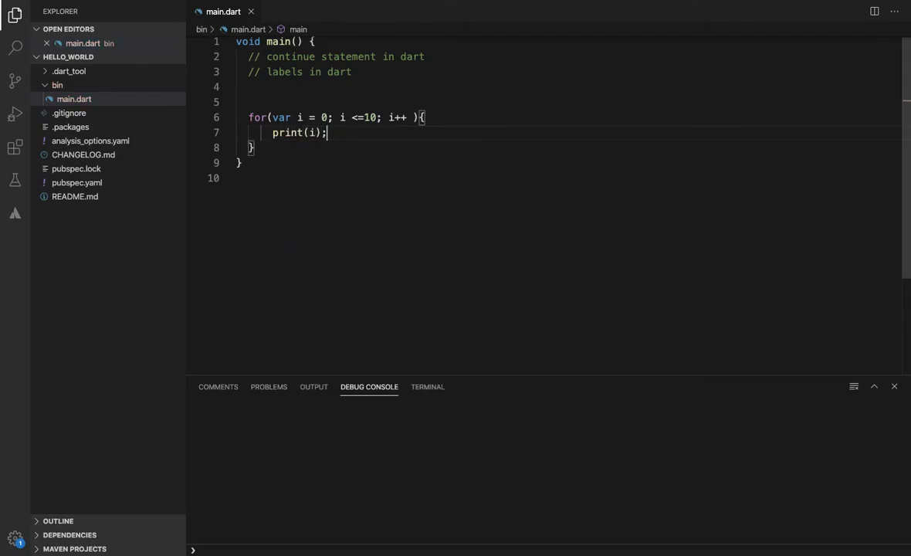
- Run without debugging, change the loop start to i = 1, and rerun to print 1–10
{"action": "left_click", "coordinate": [234, 7]}
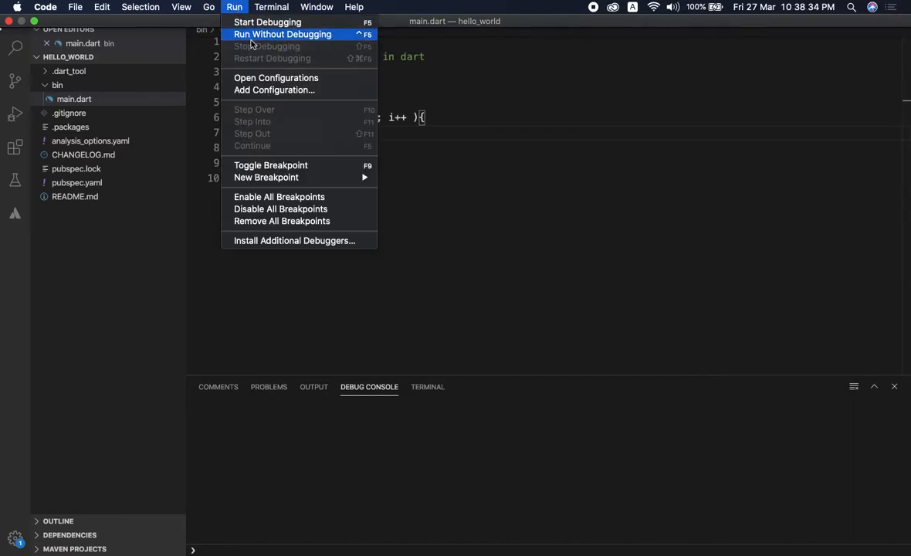
{"action": "left_click", "coordinate": [283, 34]}
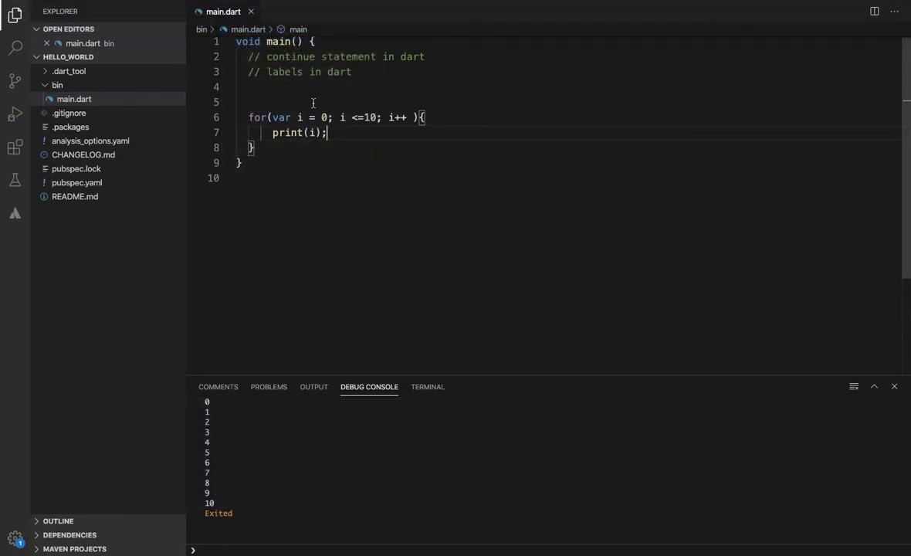
{"action": "type", "text": "1"}
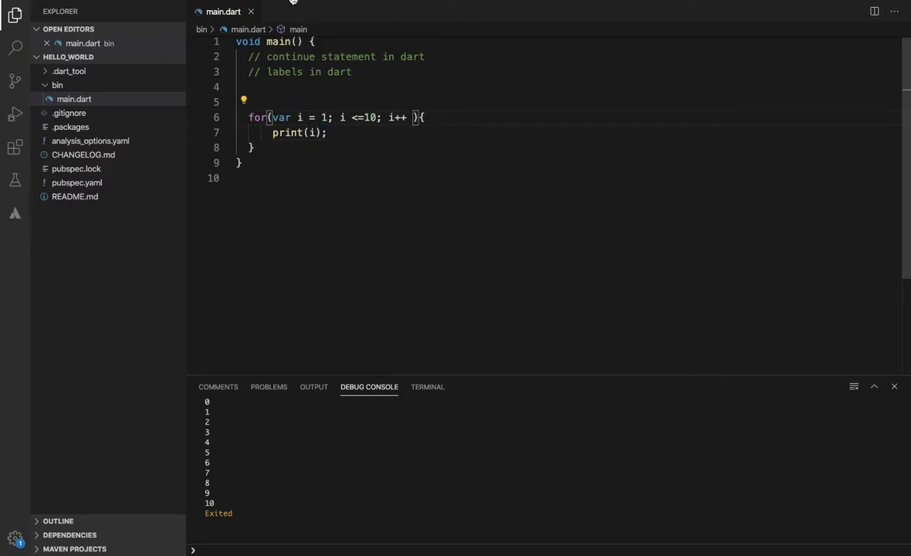
{"action": "left_click", "coordinate": [234, 6]}
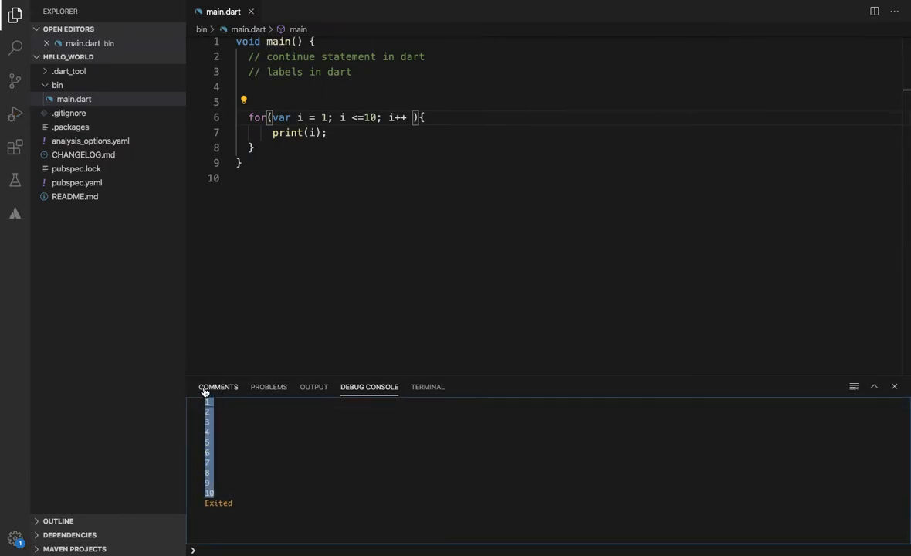
{"action": "double_click", "coordinate": [288, 132]}
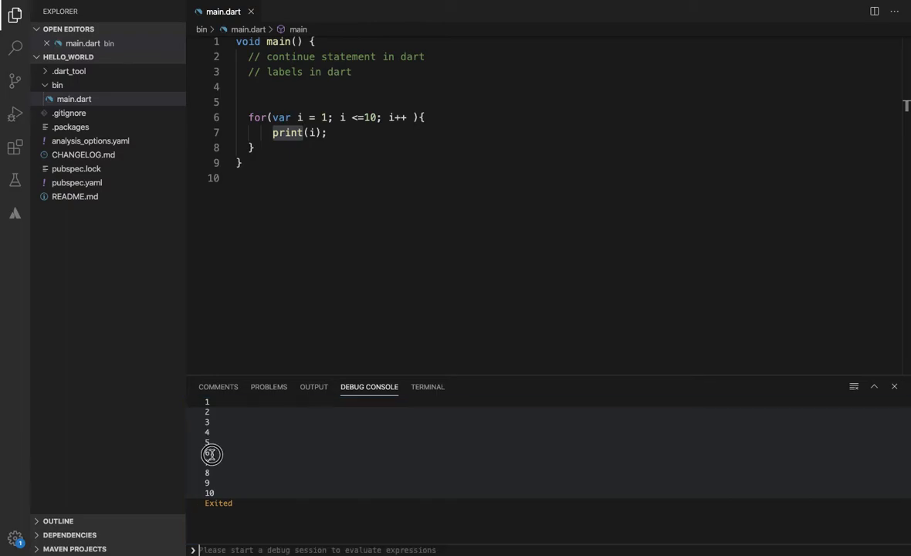
{"action": "left_click_drag", "start_coordinate": [207, 411], "coordinate": [207, 454]}
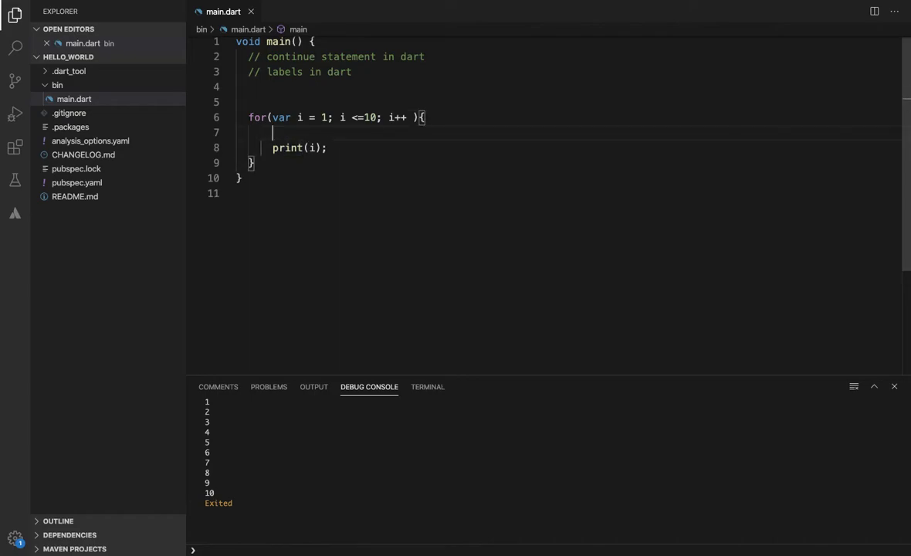
- Add an if (i == 6) block containing continue above print(i)
{"action": "type", "text": "if("}
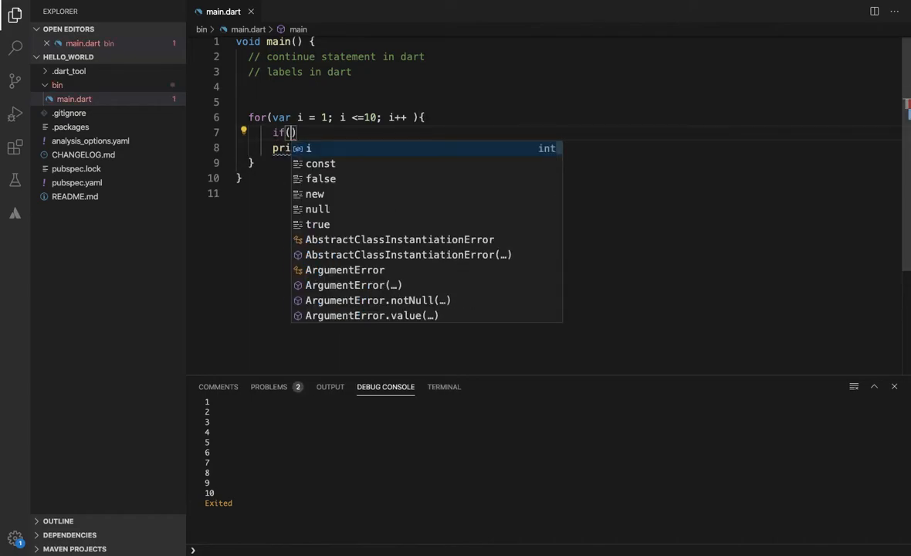
{"action": "type", "text": "i =="}
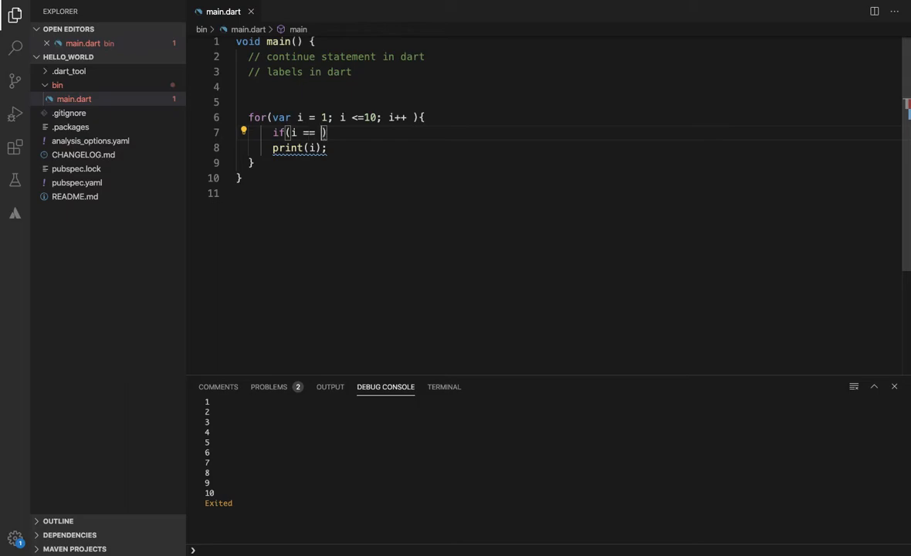
{"action": "type", "text": "6"}
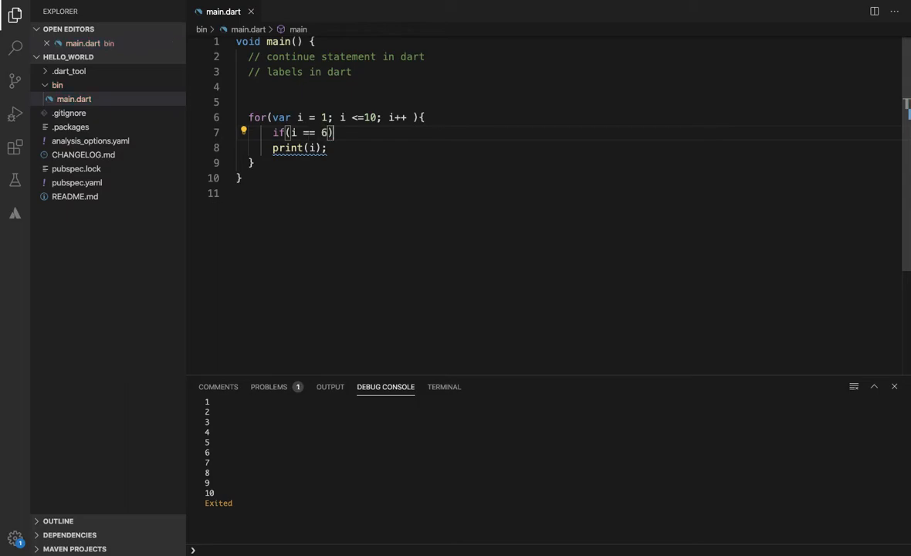
{"action": "type", "text": "{"}
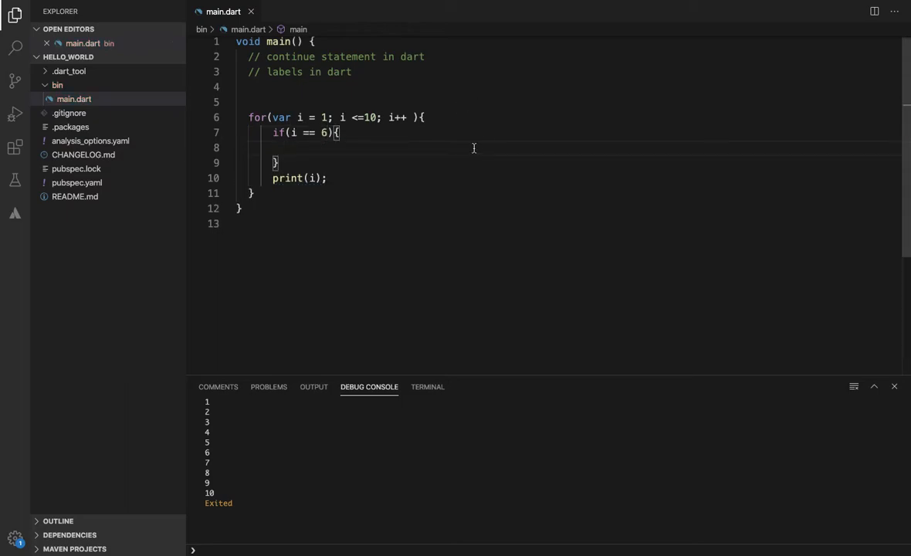
{"action": "type", "text": "continue;"}
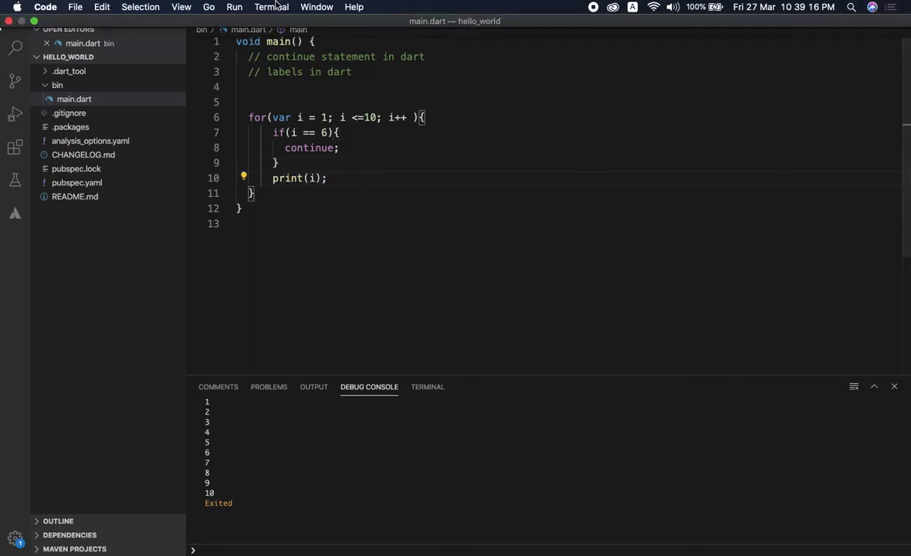
{"action": "left_click", "coordinate": [233, 7]}
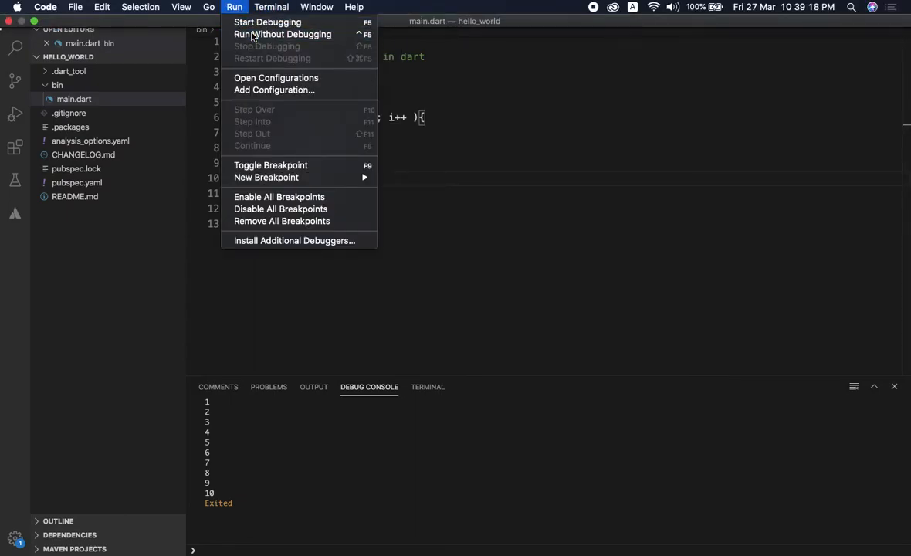
{"action": "left_click", "coordinate": [213, 374]}
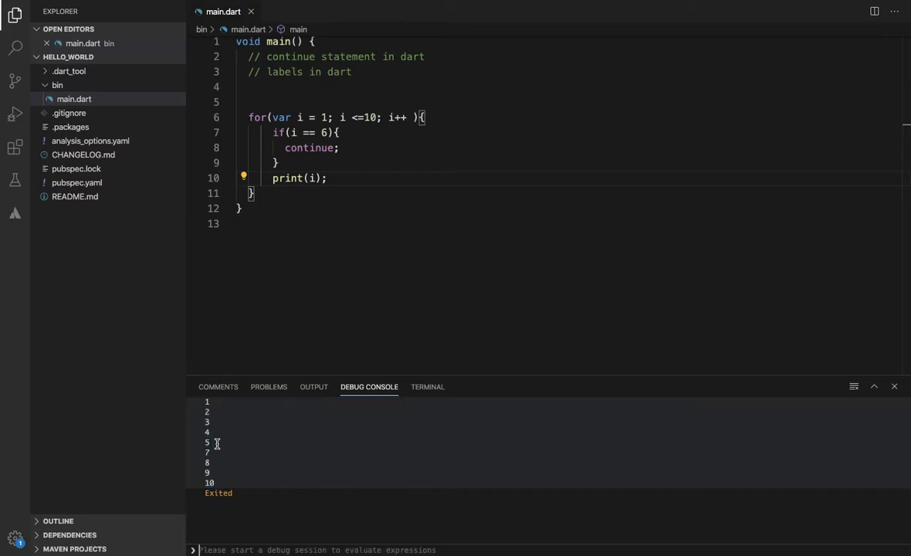
{"action": "double_click", "coordinate": [308, 147]}
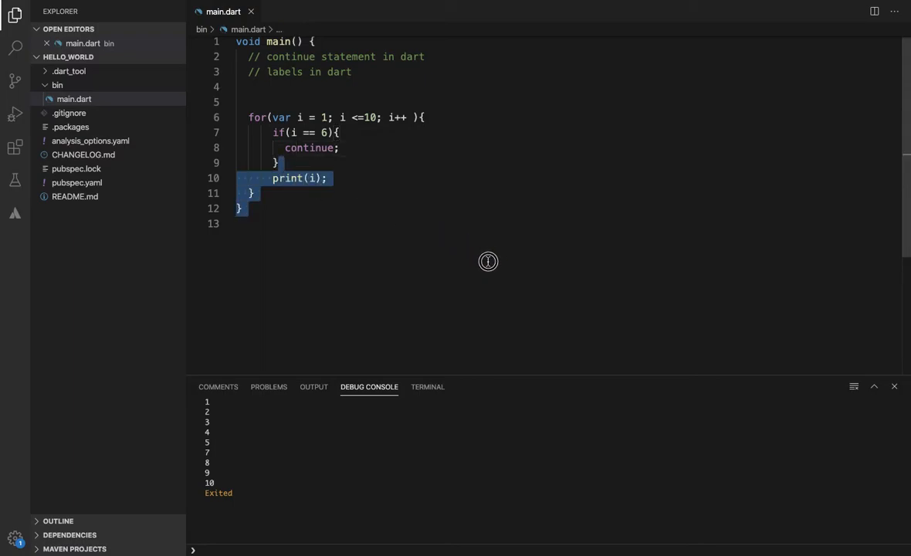
{"action": "left_click", "coordinate": [346, 185]}
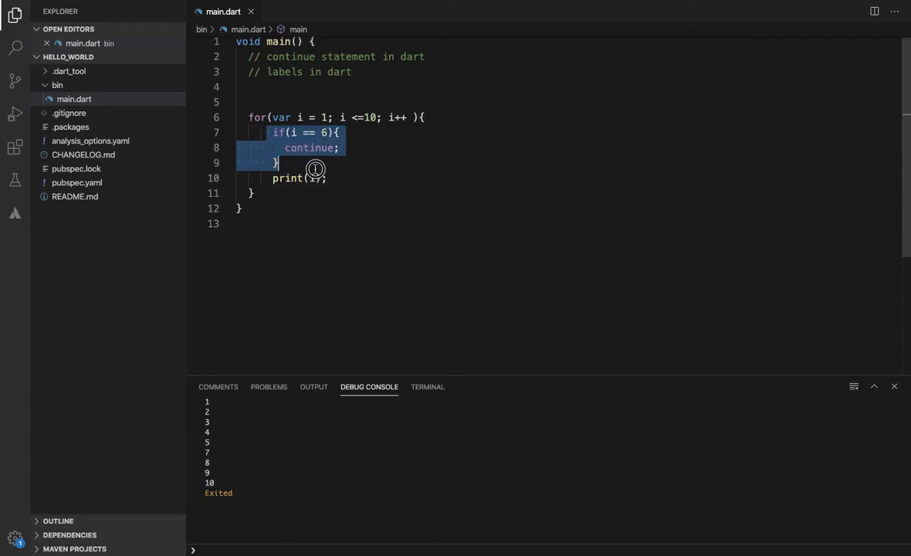
{"action": "left_click", "coordinate": [338, 147]}
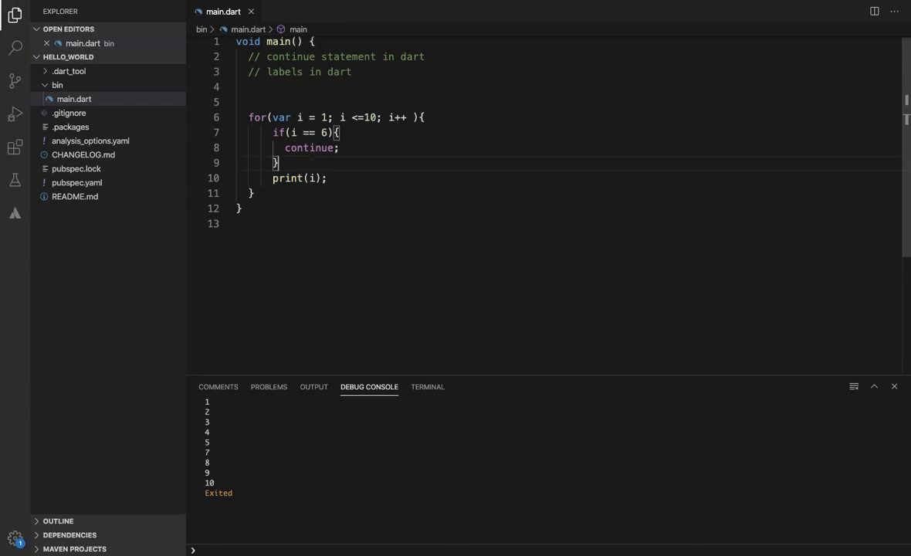
{"action": "left_click", "coordinate": [327, 178]}
{"action": "type", "text": "f"}
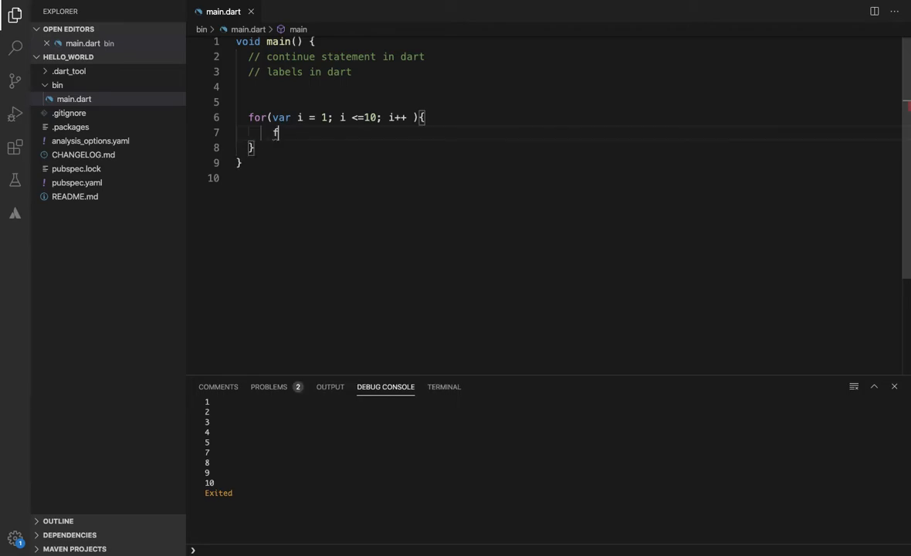
- Replace the if block with a nested j loop printing '$i $j', both limits 3
{"action": "type", "text": "or(var j ="}
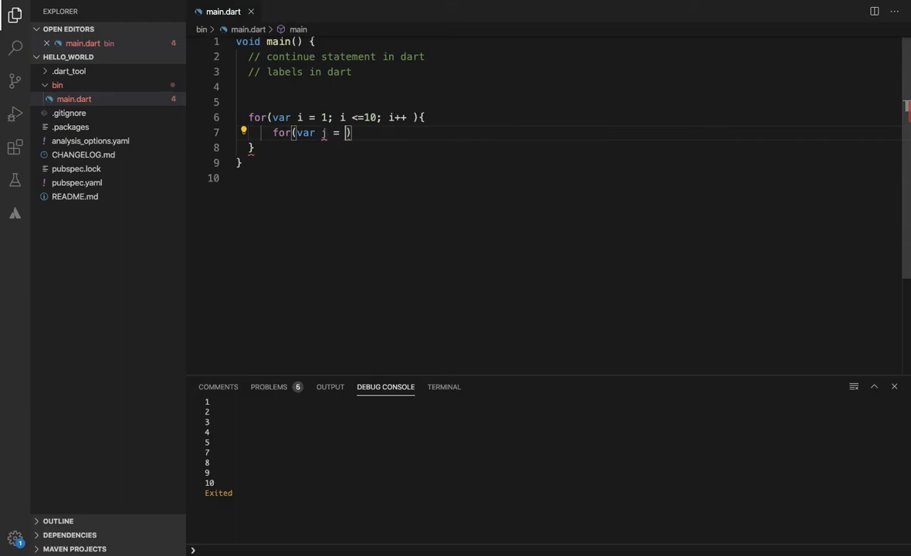
{"action": "type", "text": "0 ; j"}
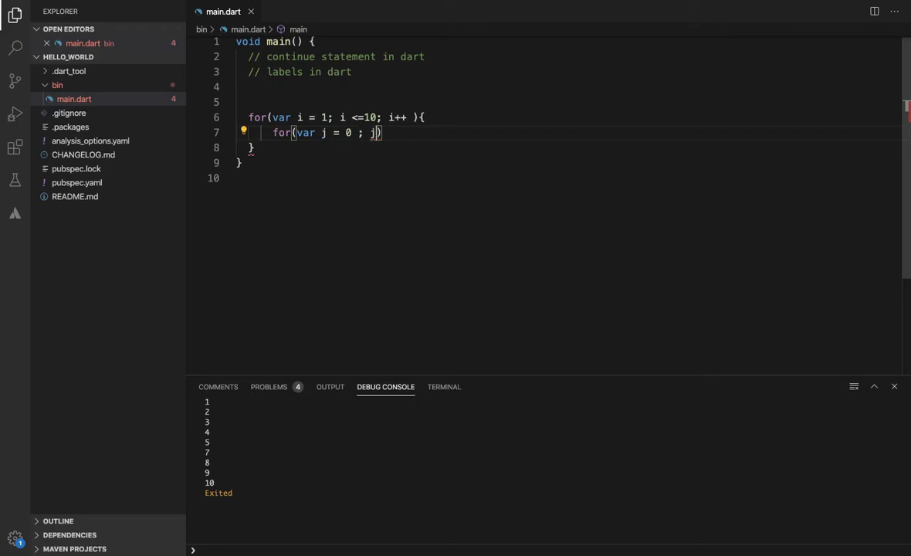
{"action": "type", "text": "<=10 ;"}
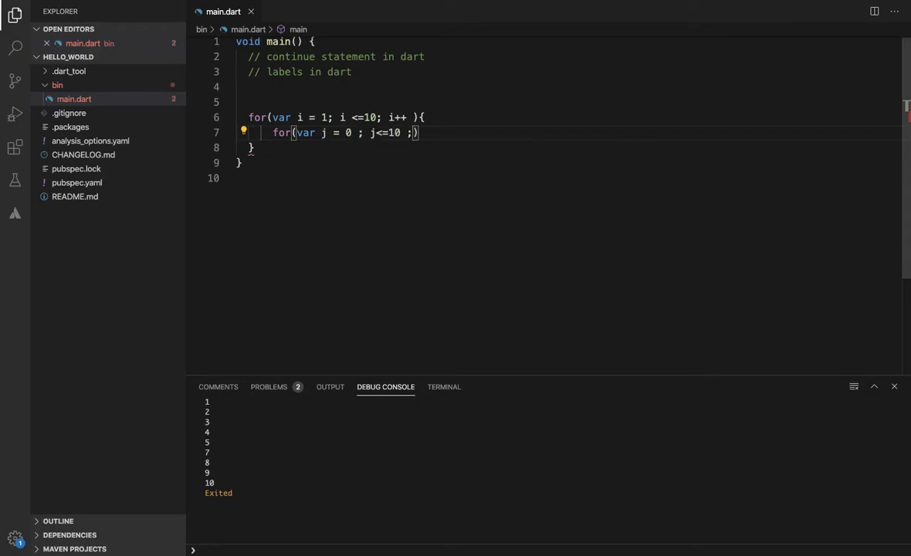
{"action": "type", "text": "j++"}
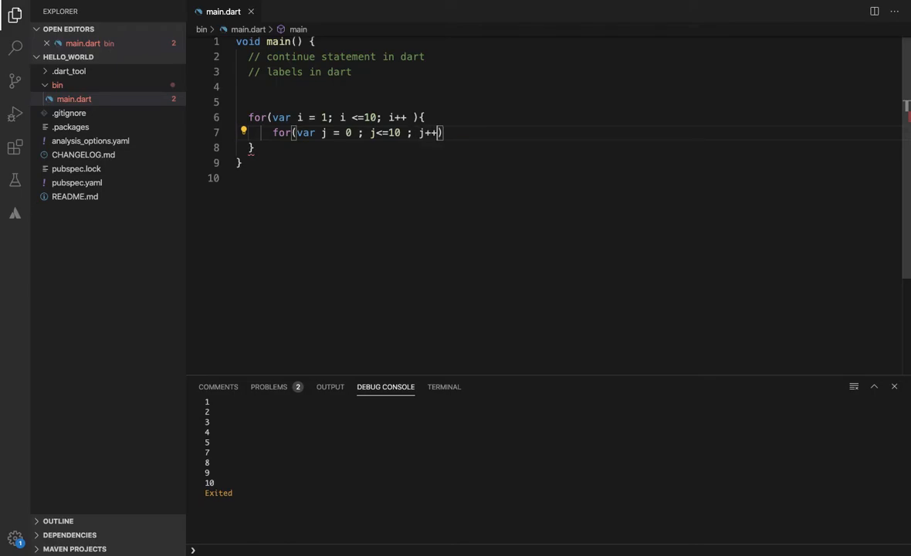
{"action": "type", "text": "{"}
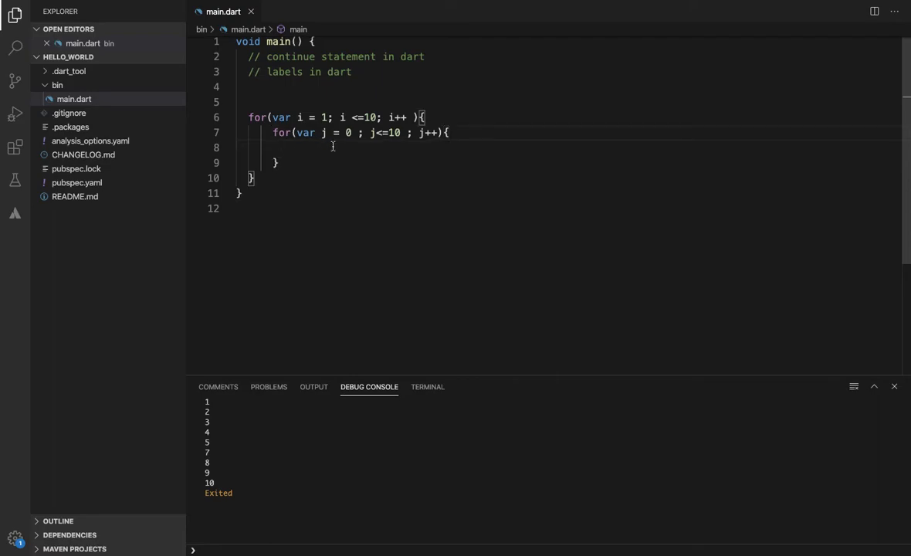
{"action": "type", "text": "print"}
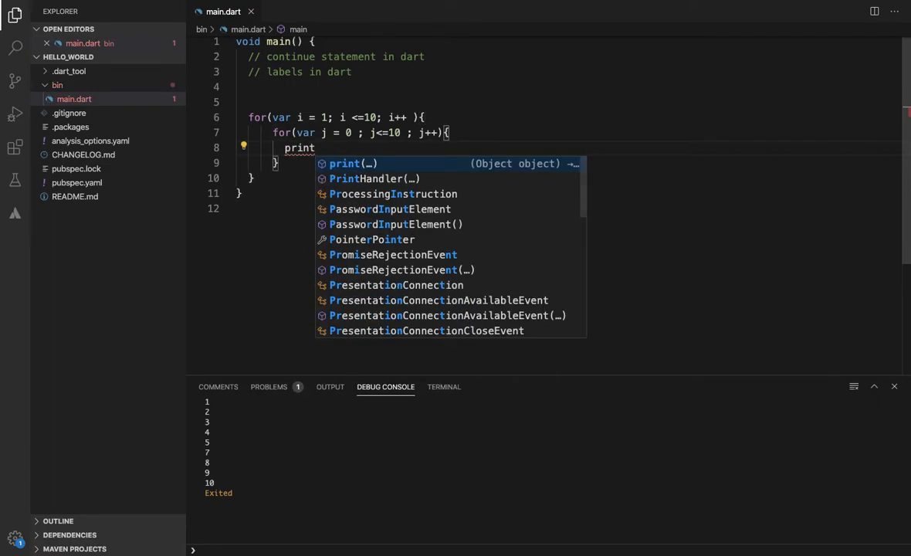
{"action": "type", "text": "('')"}
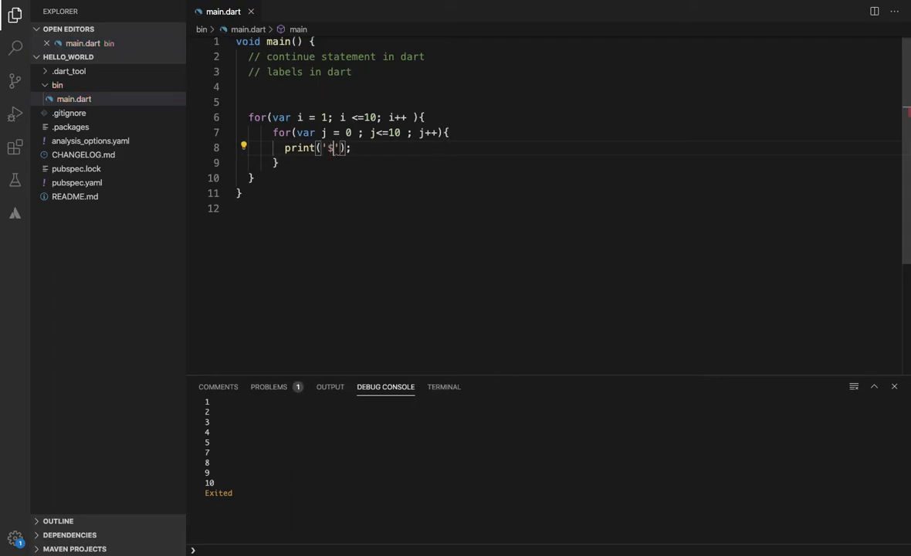
{"action": "type", "text": "$i"}
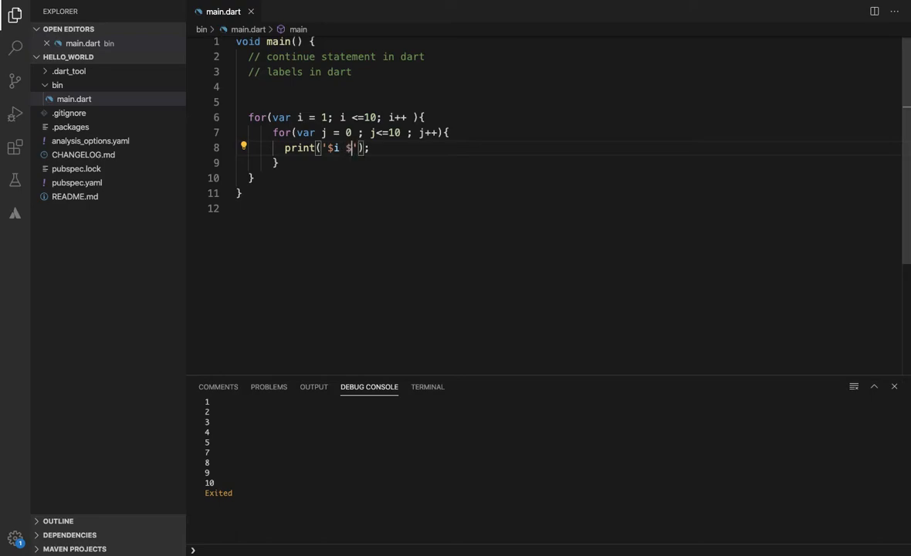
{"action": "type", "text": "$j"}
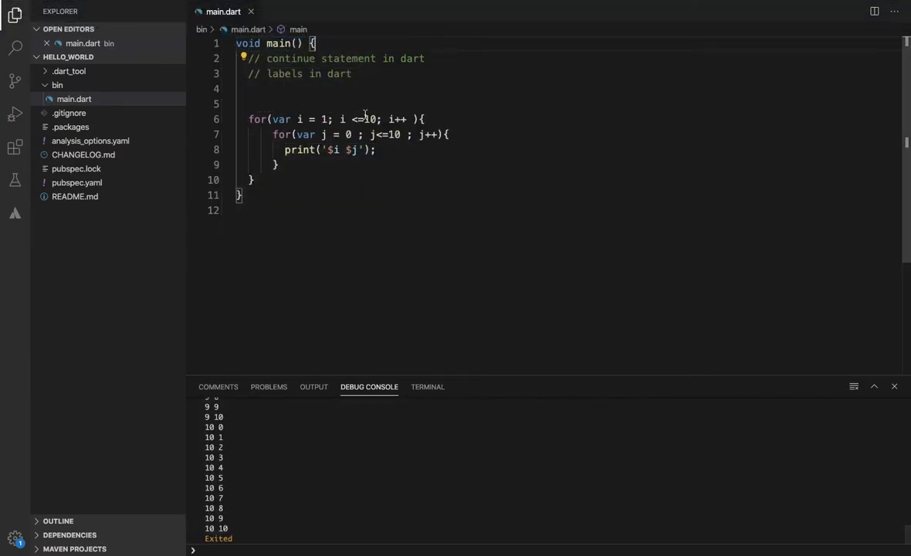
{"action": "type", "text": "3"}
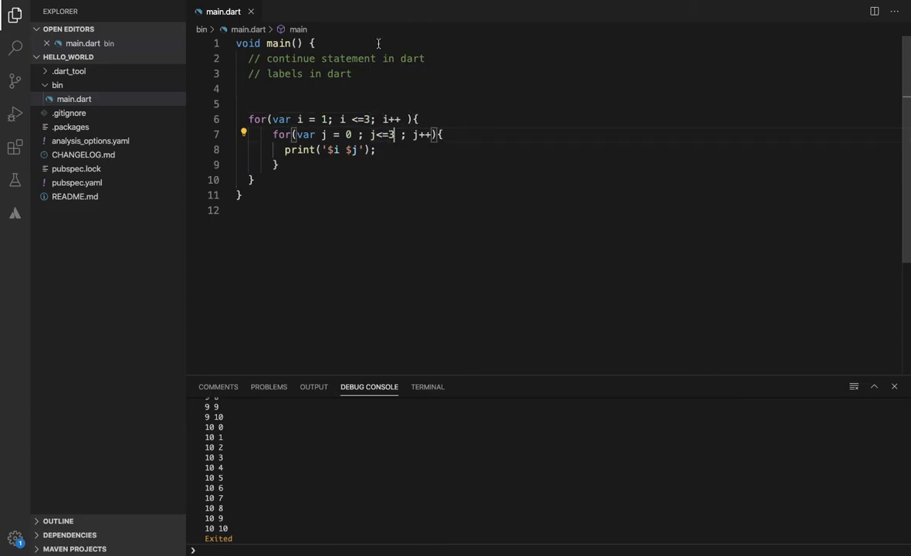
- Run the program, change j's start to 1, and rerun to list nine pairs
{"action": "left_click", "coordinate": [234, 6]}
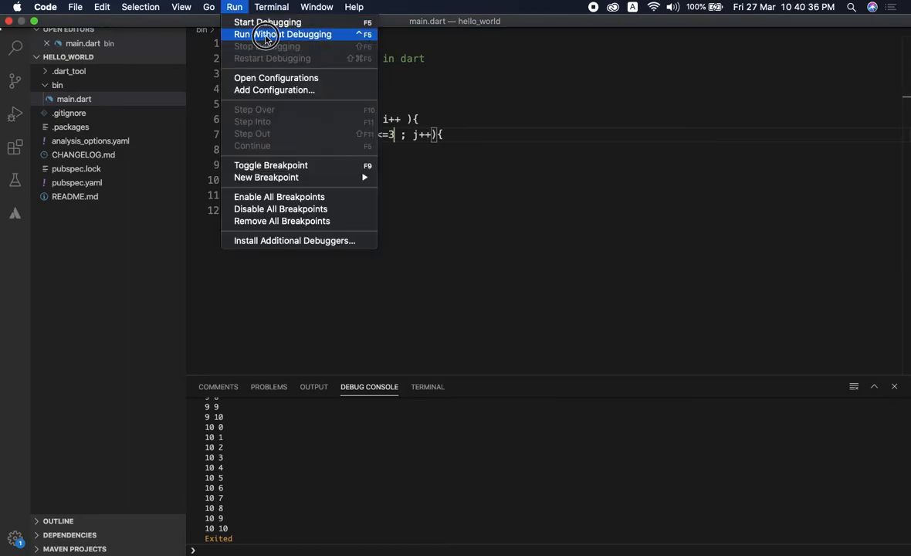
{"action": "left_click", "coordinate": [283, 34]}
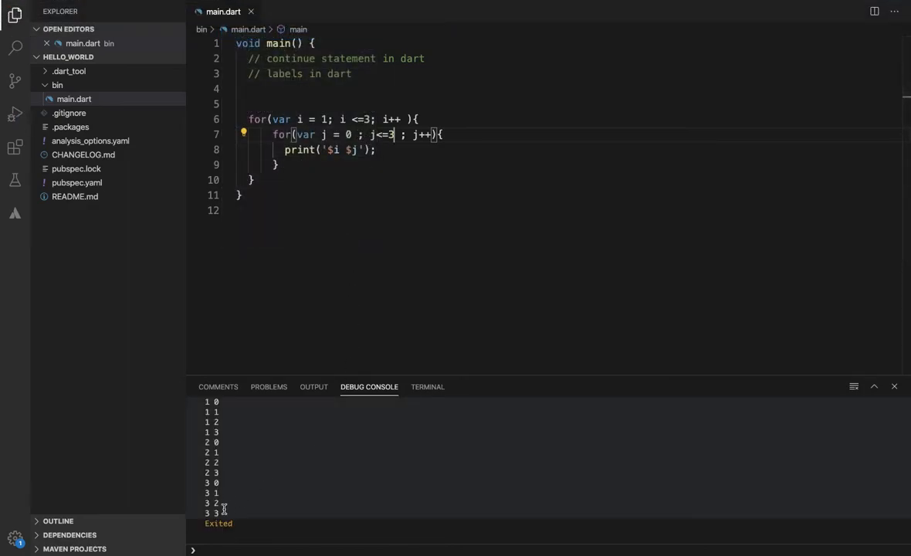
{"action": "left_click_drag", "start_coordinate": [208, 442], "coordinate": [218, 513]}
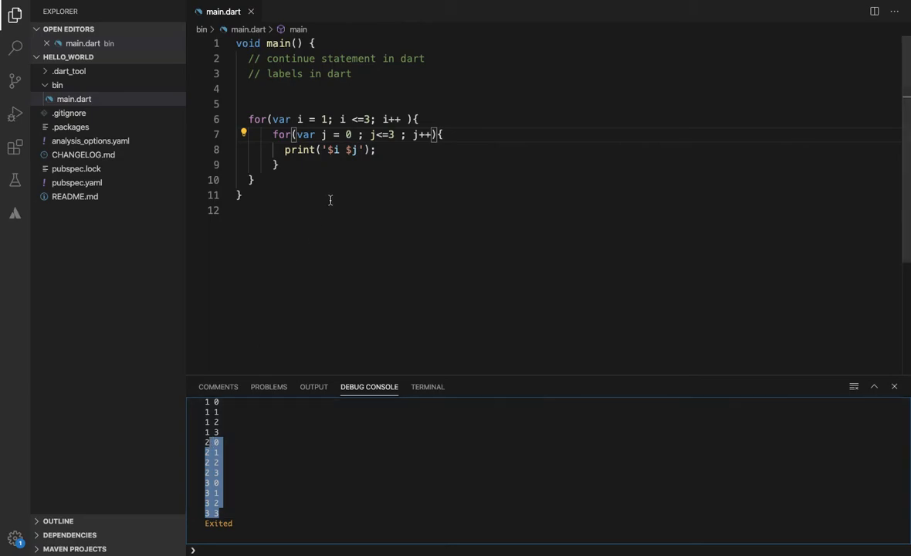
{"action": "type", "text": "1"}
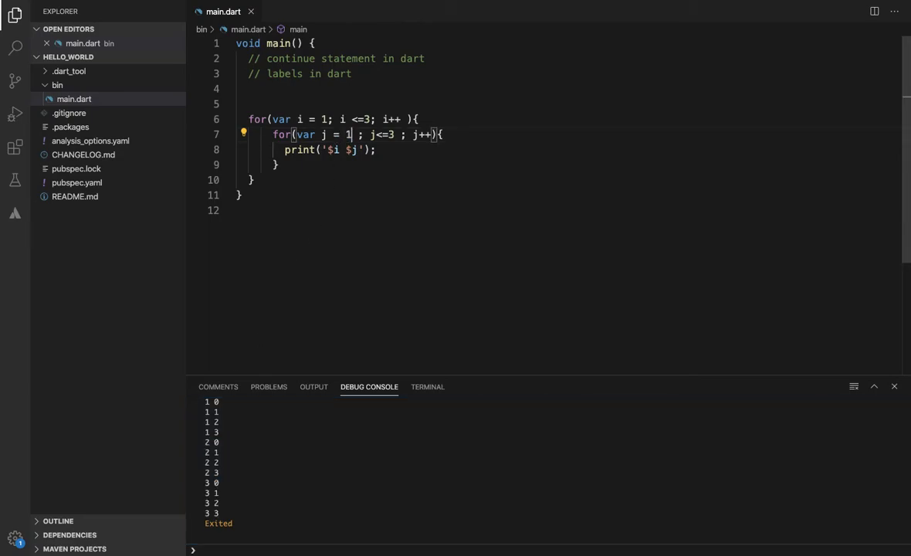
{"action": "left_click", "coordinate": [235, 6]}
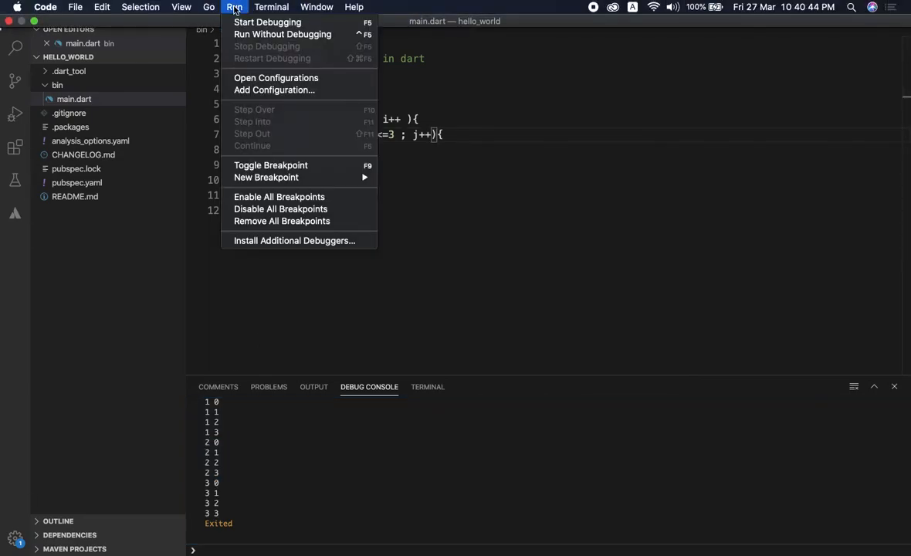
{"action": "left_click", "coordinate": [267, 22]}
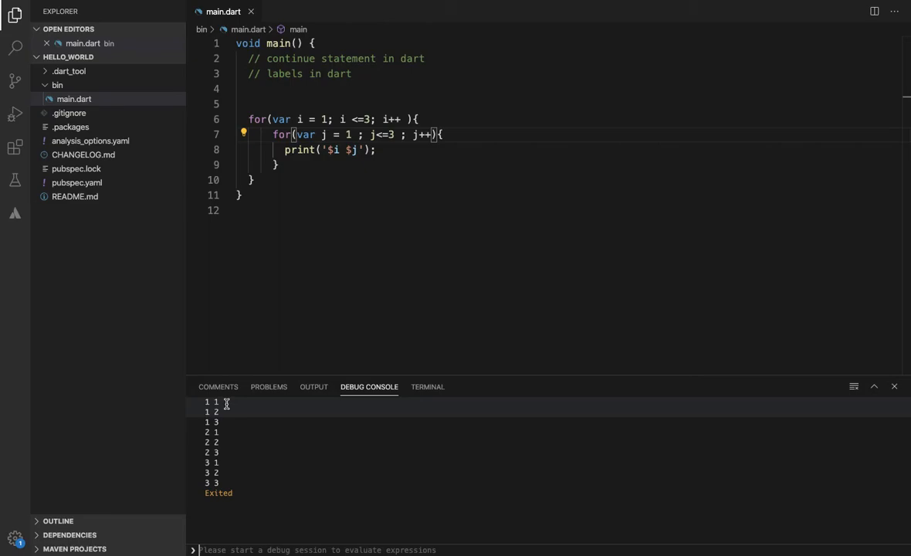
{"action": "mouse_move", "coordinate": [223, 446]}
{"action": "type", "text": "if"}
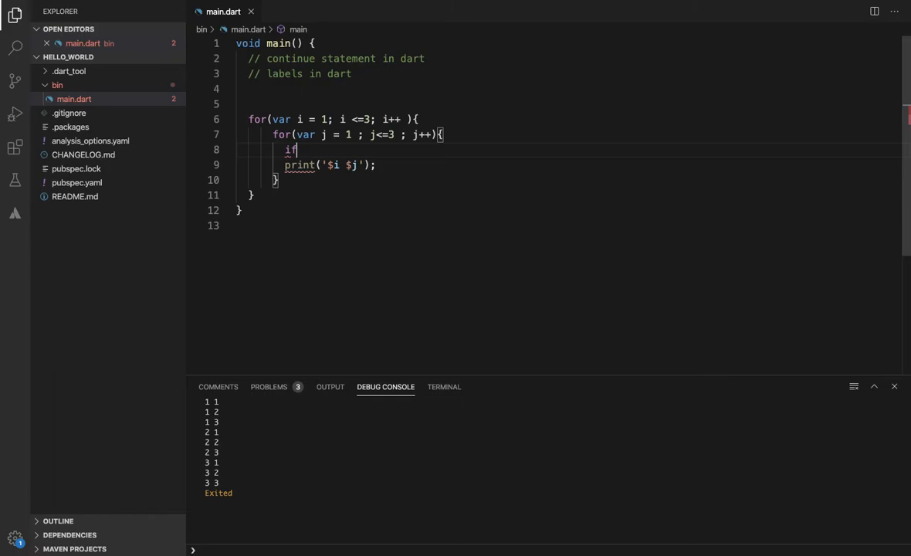
- Add if (i == 2 && j == 2) { continue; } above print and run the program
{"action": "type", "text": "()"}
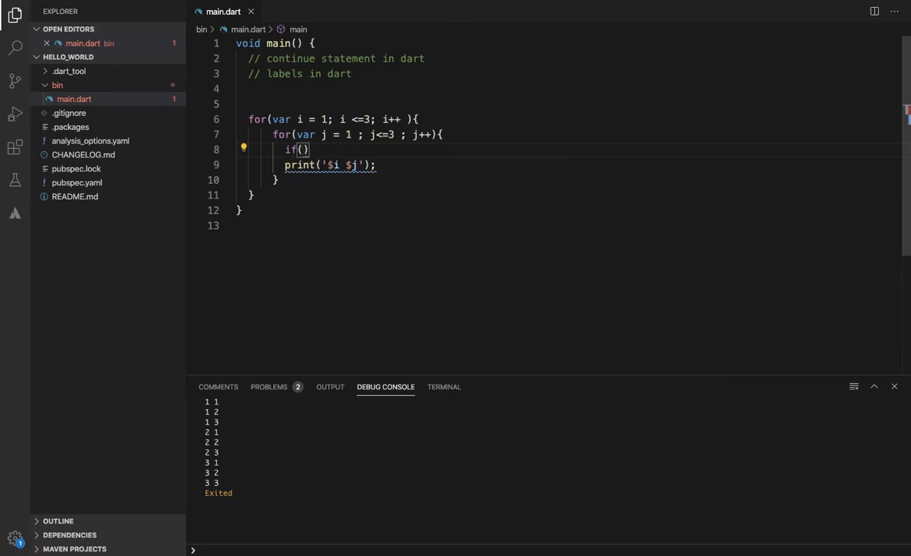
{"action": "type", "text": "i"}
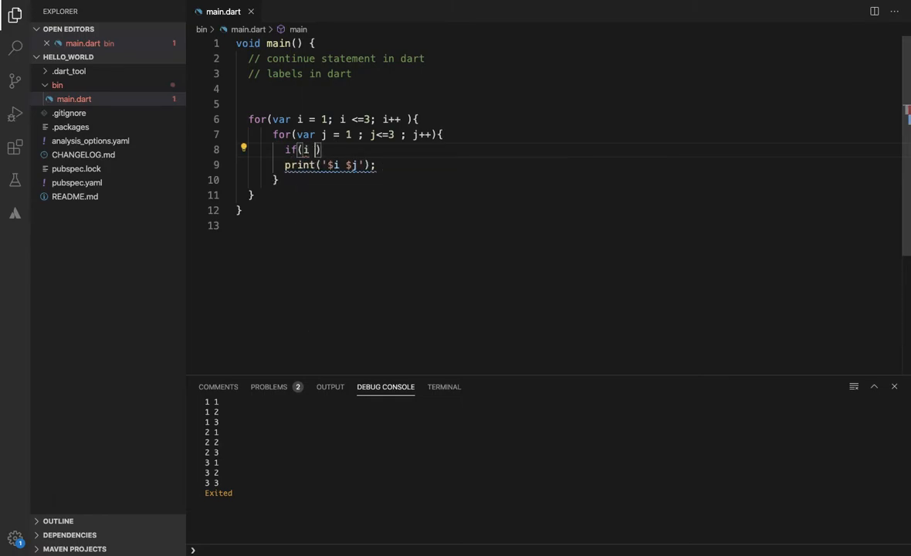
{"action": "type", "text": "== 2"}
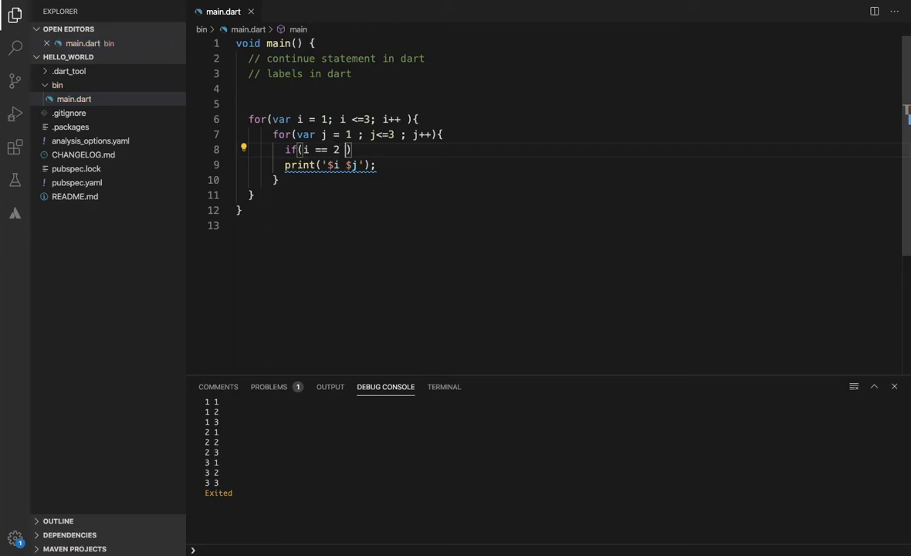
{"action": "type", "text": "&"}
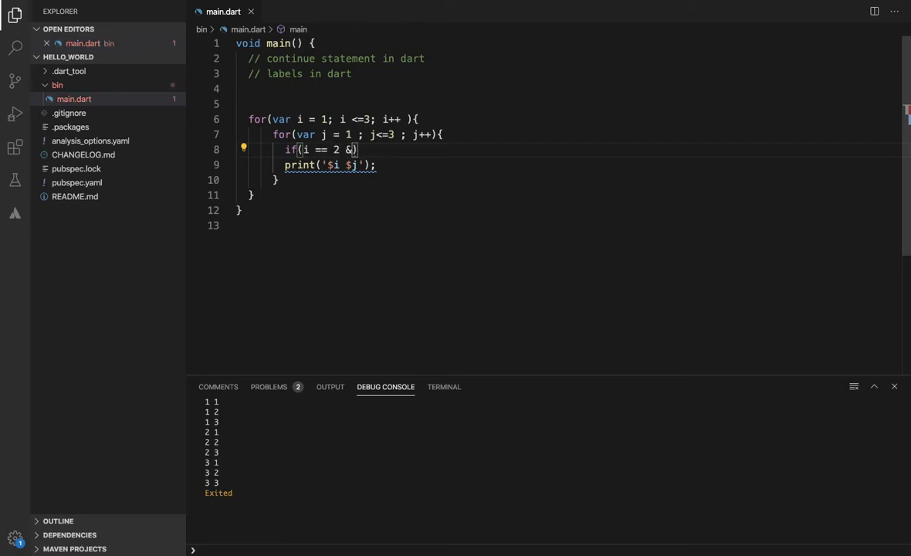
{"action": "type", "text": "&"}
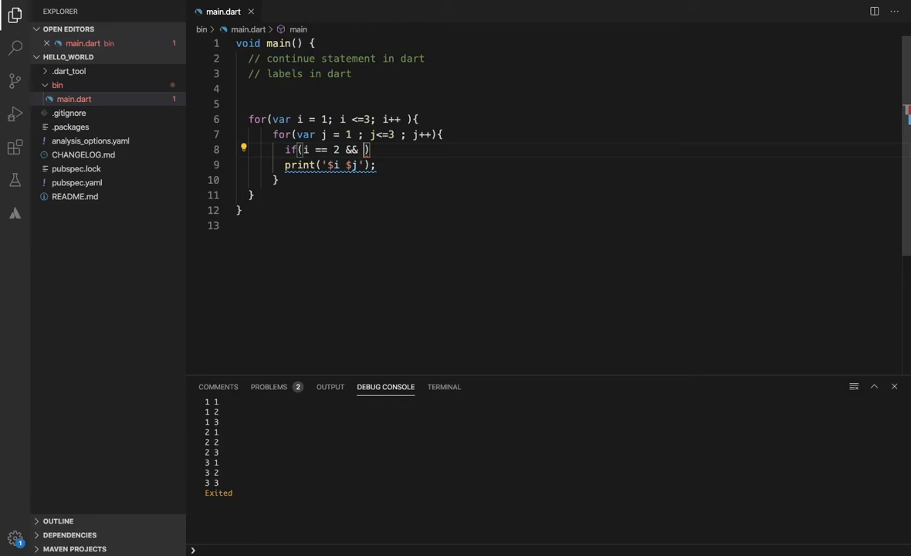
{"action": "type", "text": "j == 2"}
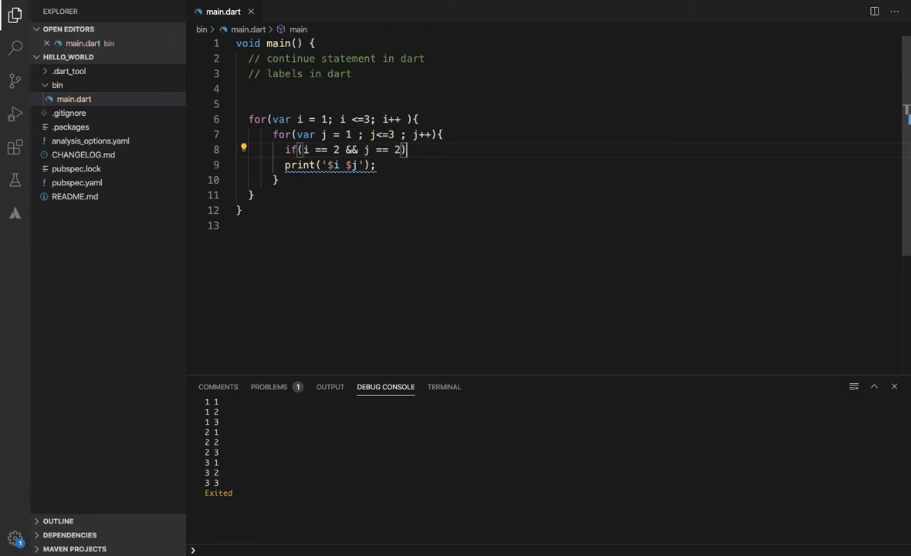
{"action": "type", "text": "{"}
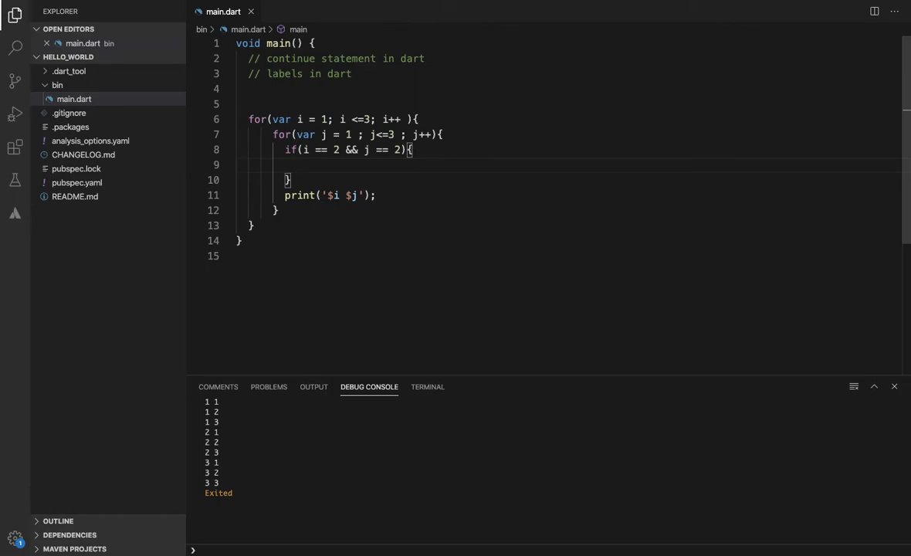
{"action": "type", "text": "continue;"}
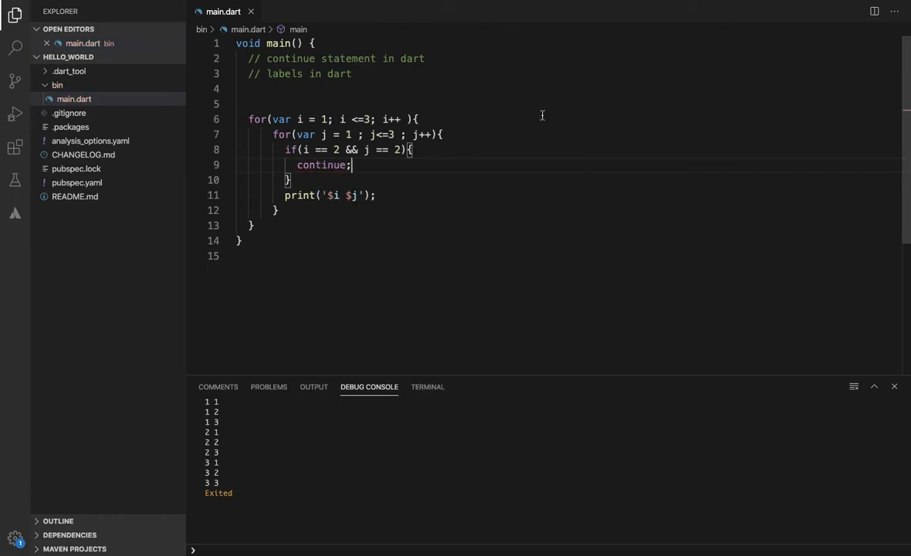
{"action": "left_click", "coordinate": [234, 6]}
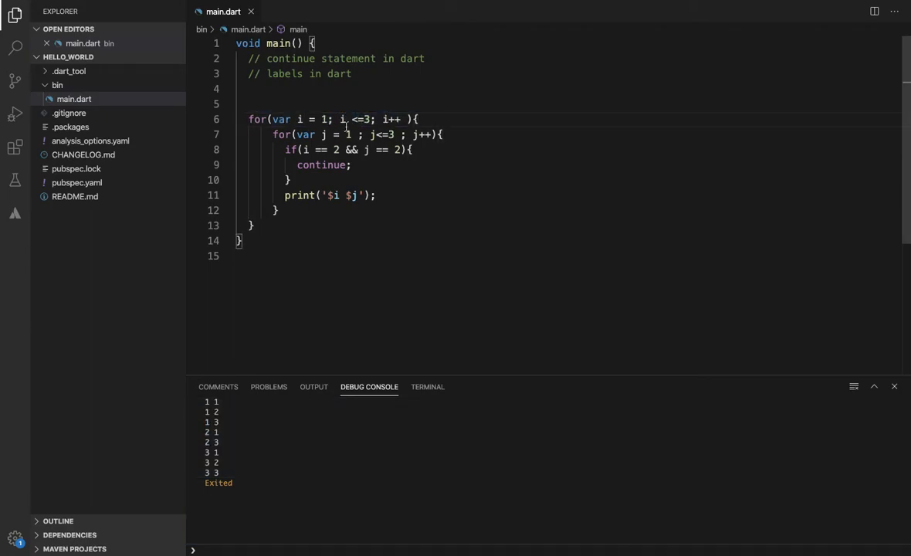
{"action": "triple_click", "coordinate": [332, 119]}
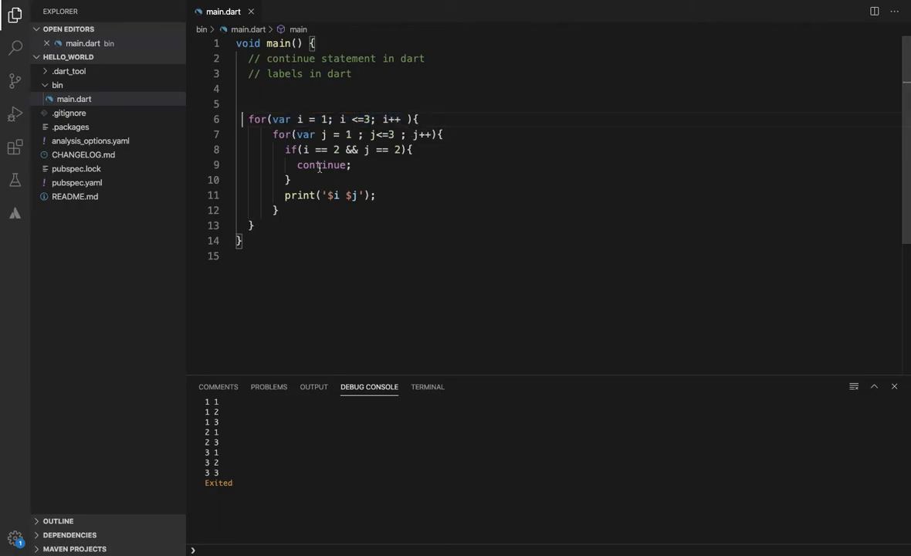
{"action": "left_click_drag", "start_coordinate": [286, 134], "coordinate": [278, 210]}
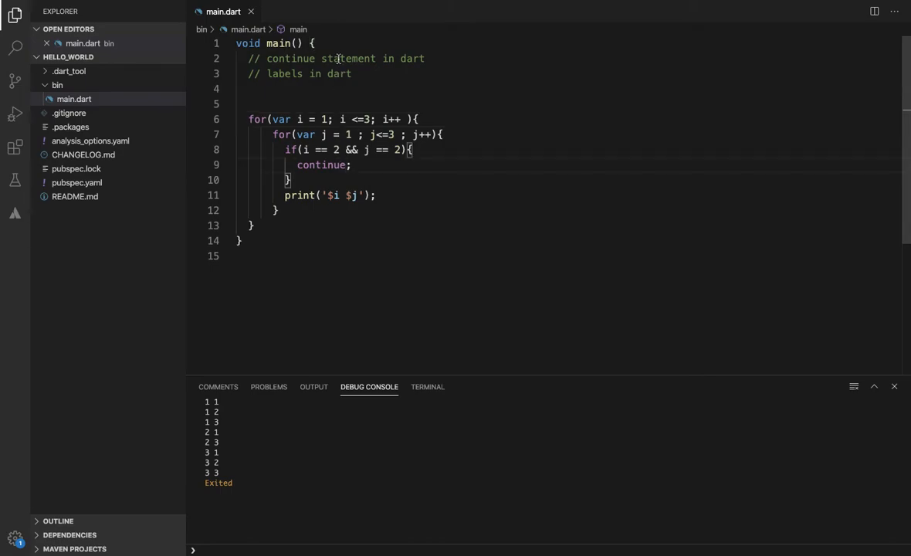
{"action": "double_click", "coordinate": [283, 73]}
{"action": "type", "text": "sa: "}
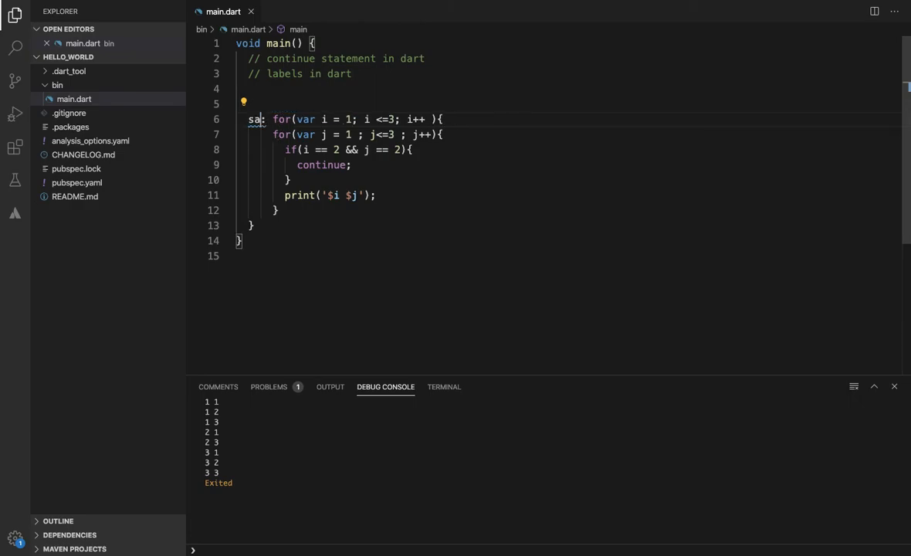
- Label the outer loop outterLoop, change continue to continue outterLoop, and rerun
{"action": "type", "text": "outterloop"}
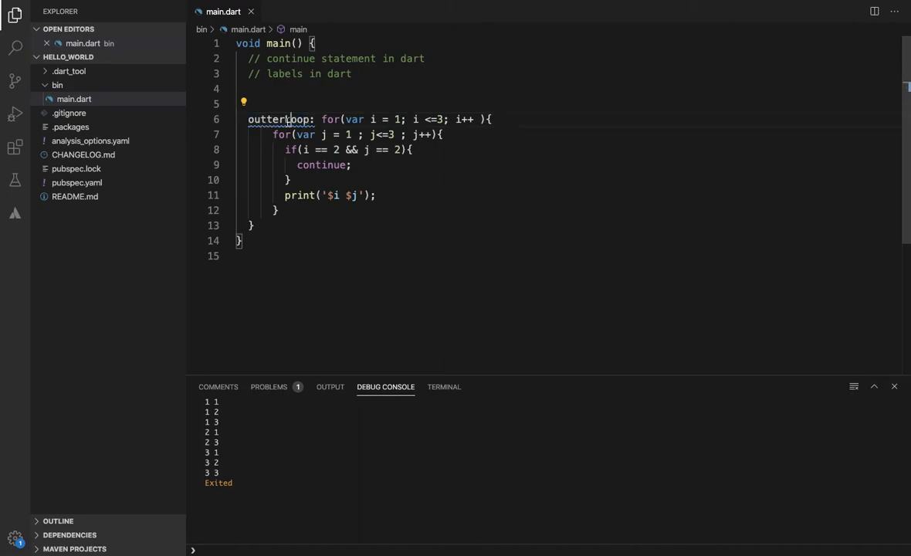
{"action": "double_click", "coordinate": [278, 119]}
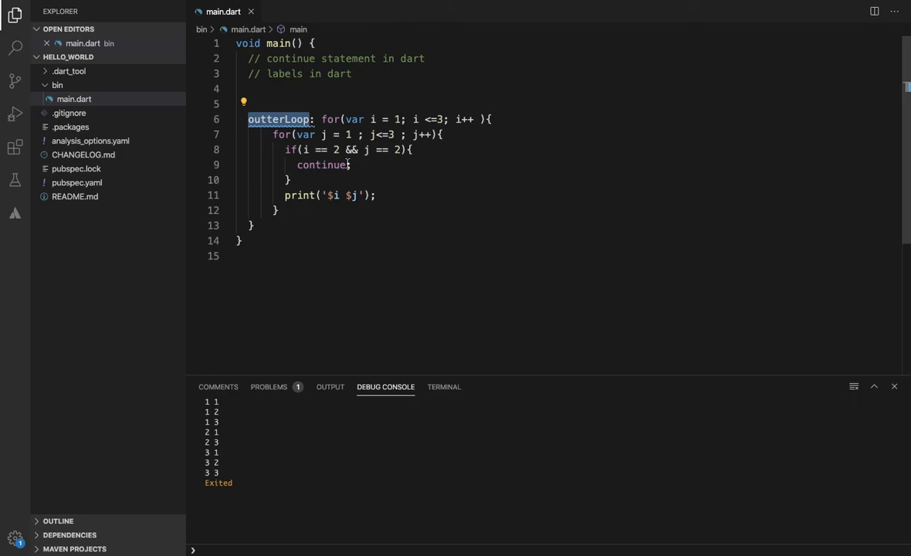
{"action": "type", "text": "outterLoop"}
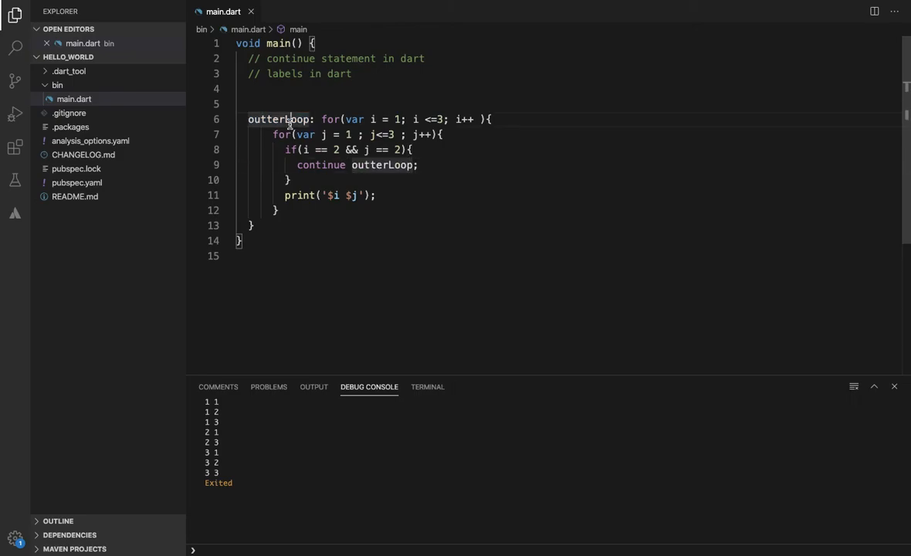
{"action": "left_click", "coordinate": [208, 6]}
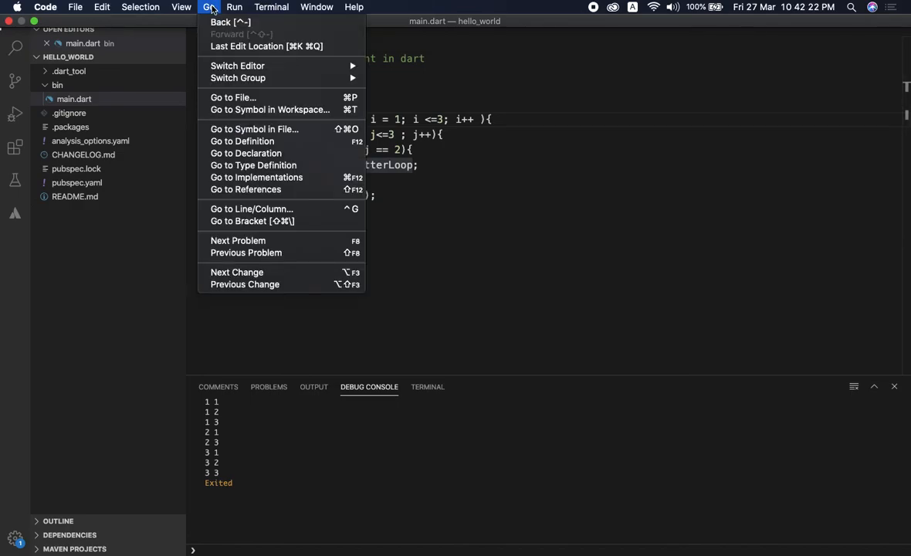
{"action": "left_click", "coordinate": [235, 6]}
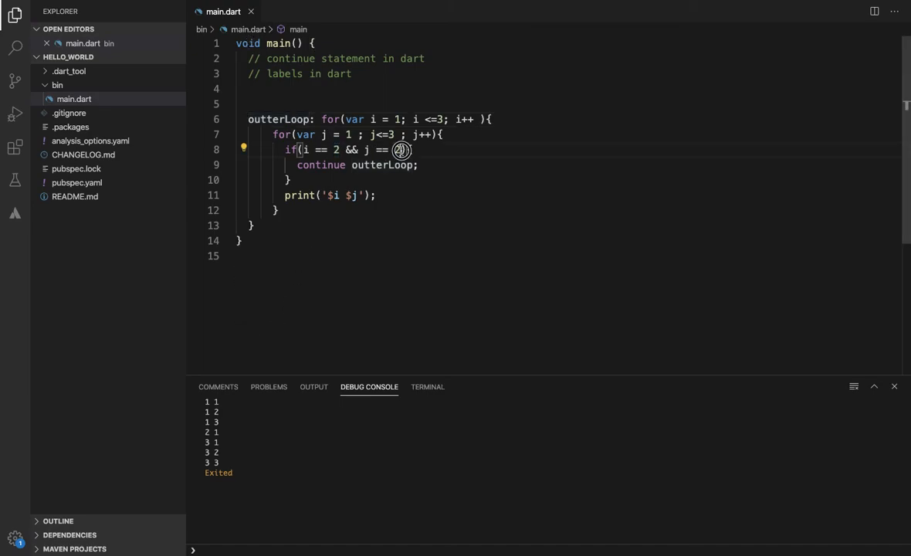
- Label the inner for loop innerLoop, highlight the label, and switch to the browser
{"action": "type", "text": "2"}
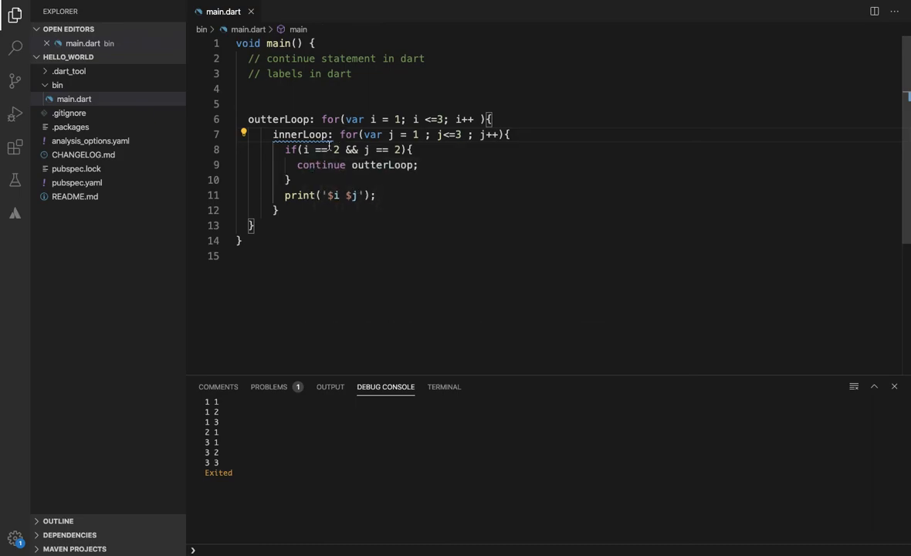
{"action": "double_click", "coordinate": [301, 134]}
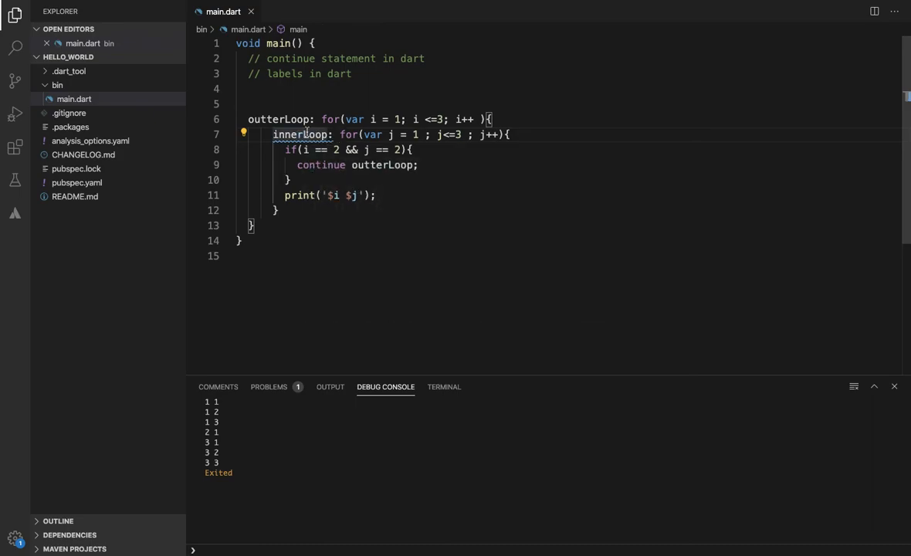
{"action": "double_click", "coordinate": [300, 134]}
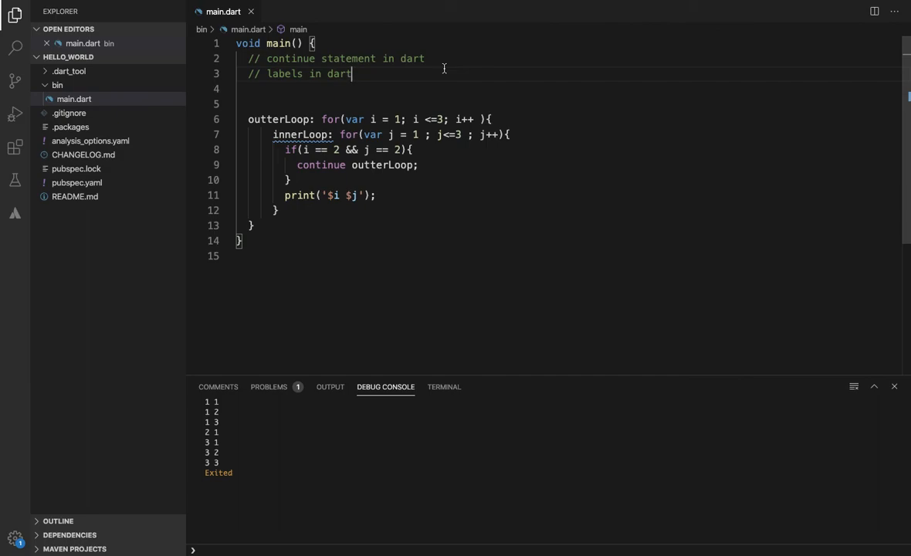
{"action": "key", "text": "cmd+tab"}
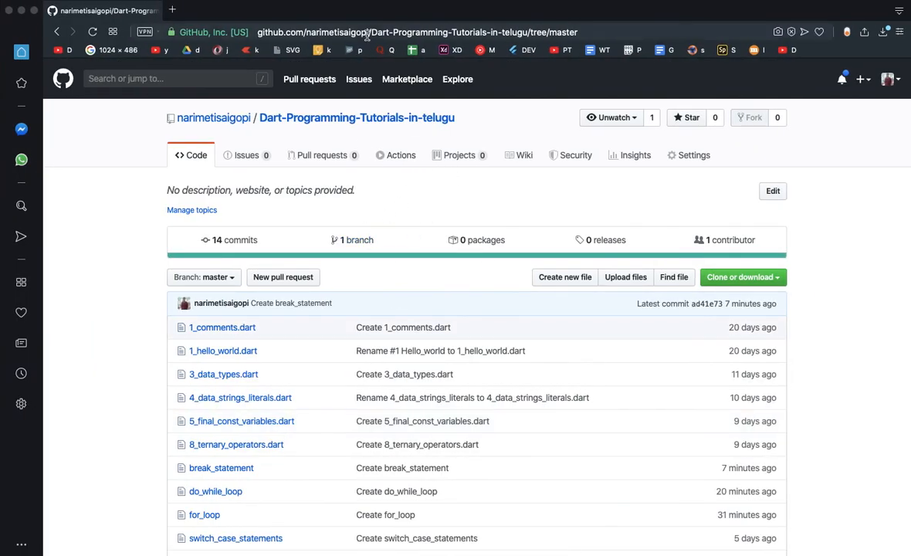
- Scroll the repository file list and open the break_statement file
{"action": "scroll", "scroll_direction": "down", "scroll_amount": 3}
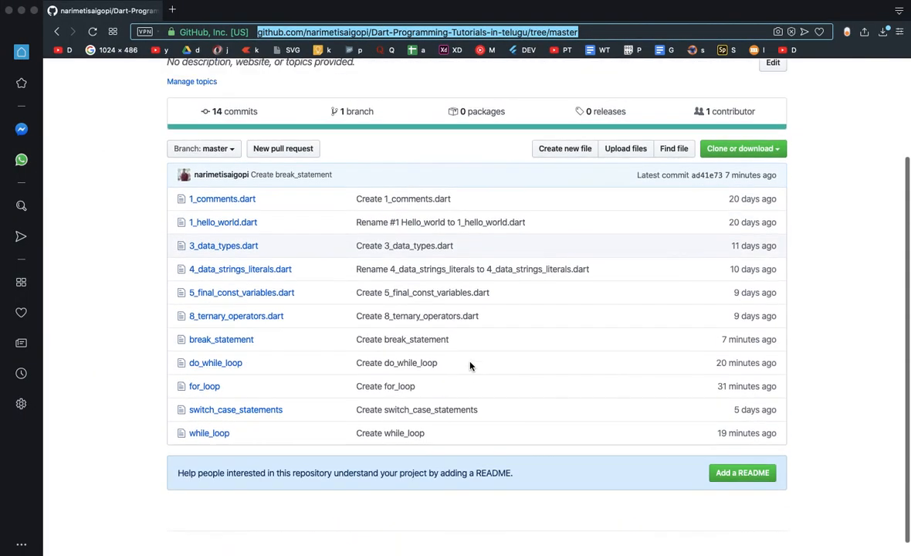
{"action": "left_click", "coordinate": [220, 339]}
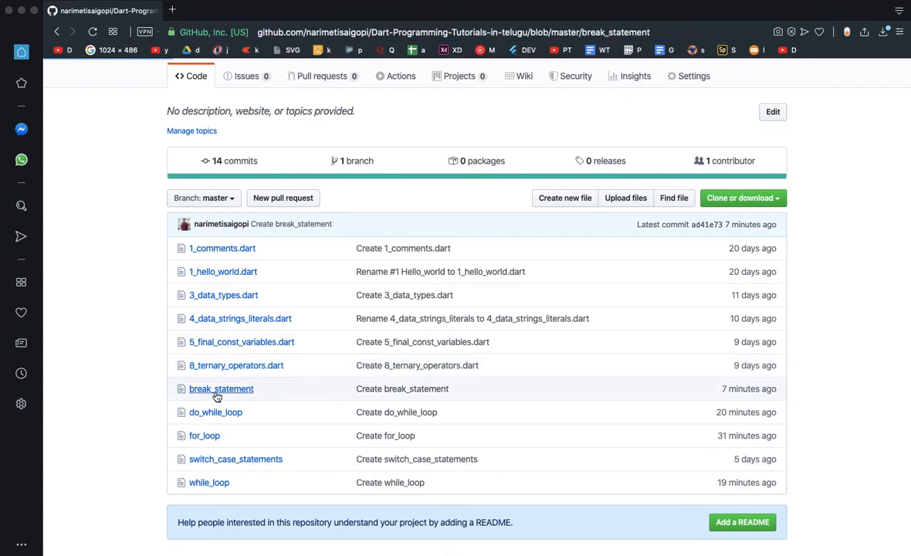
{"action": "left_click", "coordinate": [221, 389]}
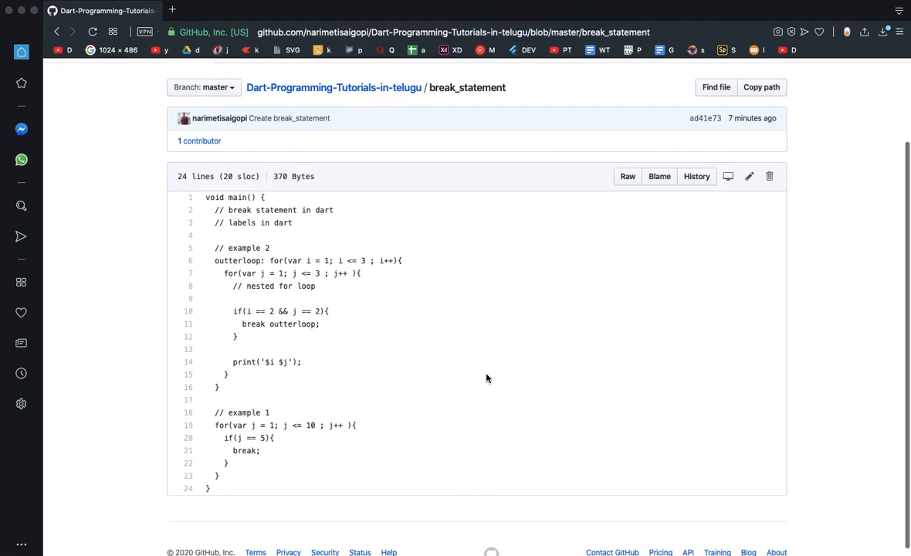